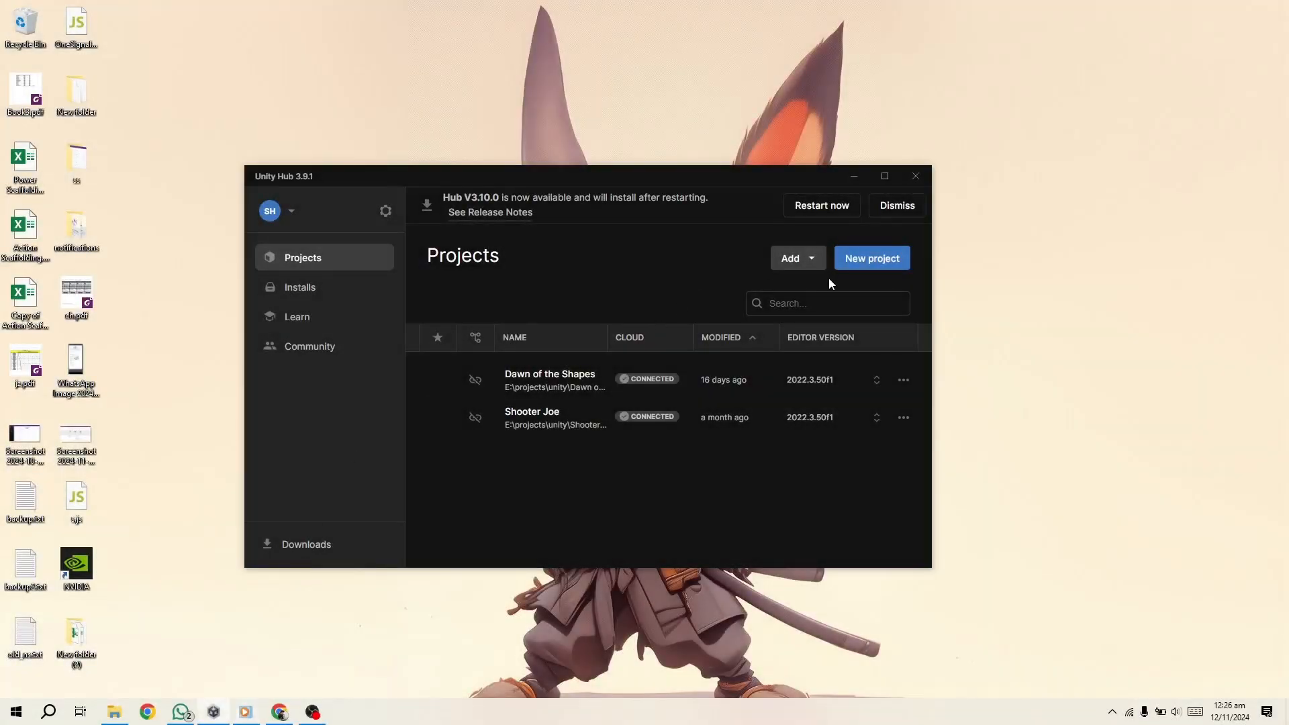
{"action": "mouse_move", "coordinate": [758, 329]}
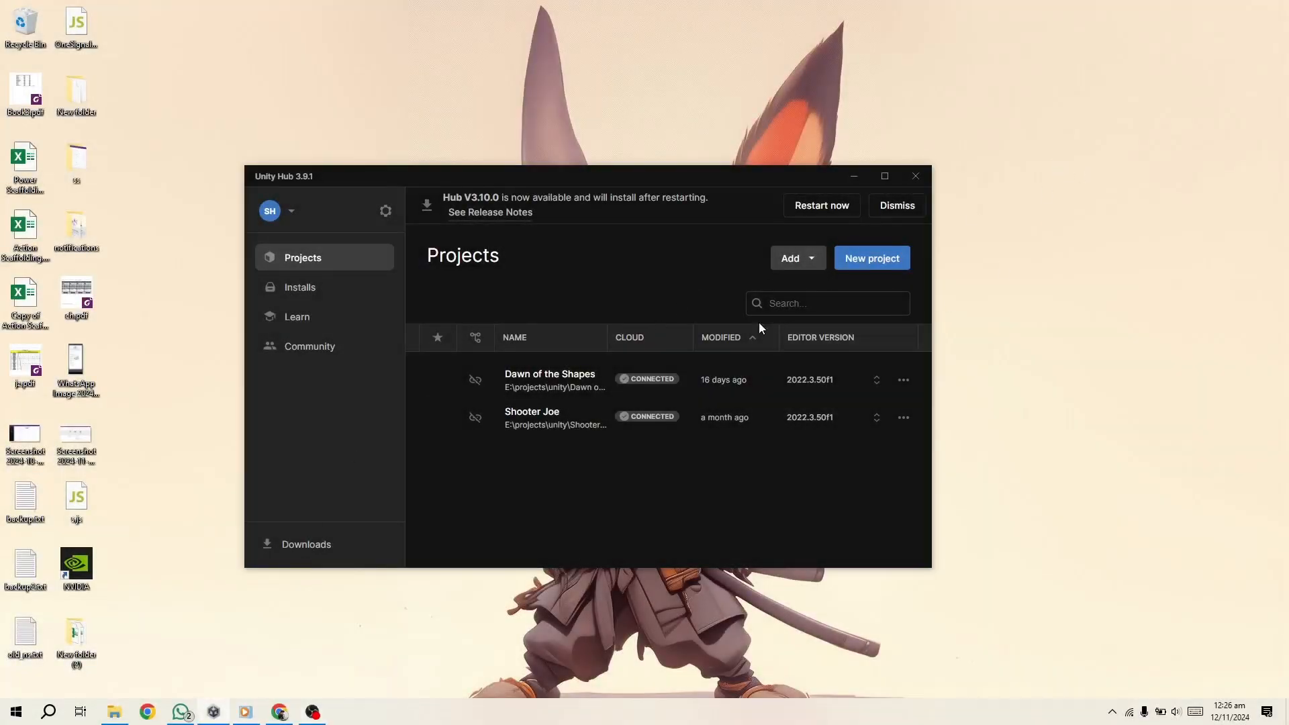
{"action": "mouse_move", "coordinate": [847, 447]}
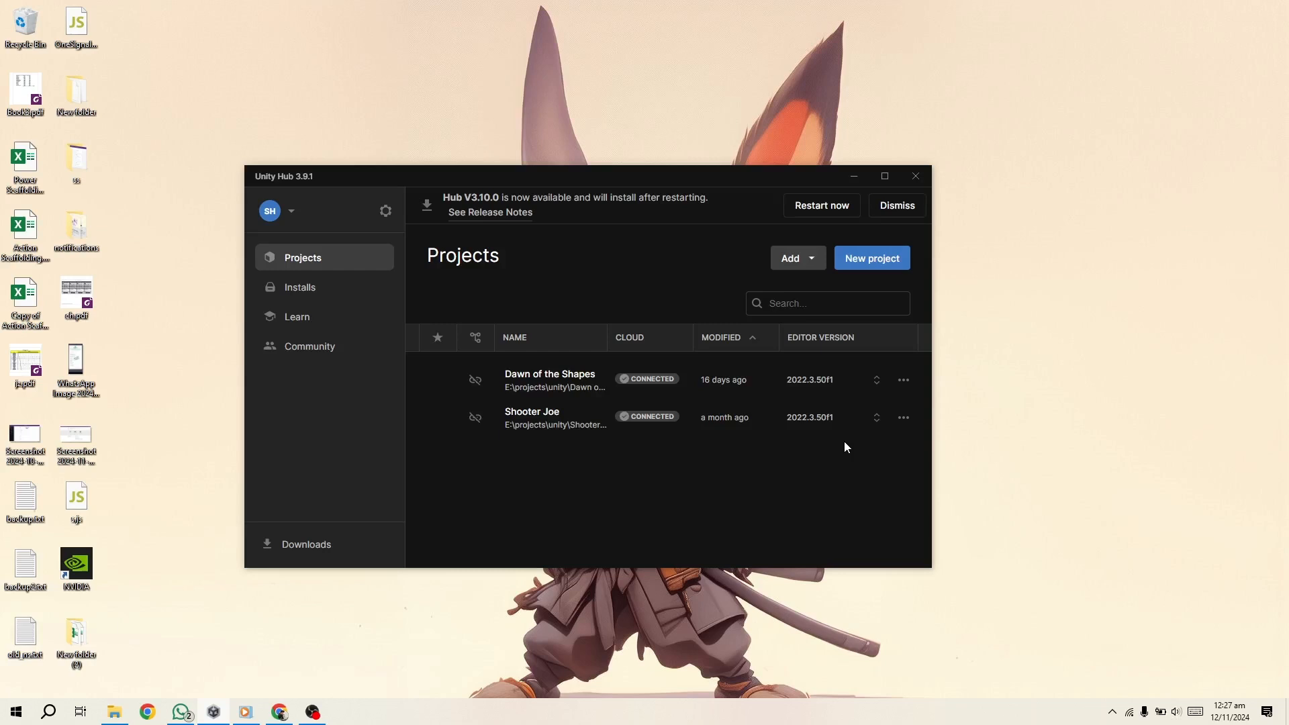
{"action": "mouse_move", "coordinate": [301, 169]}
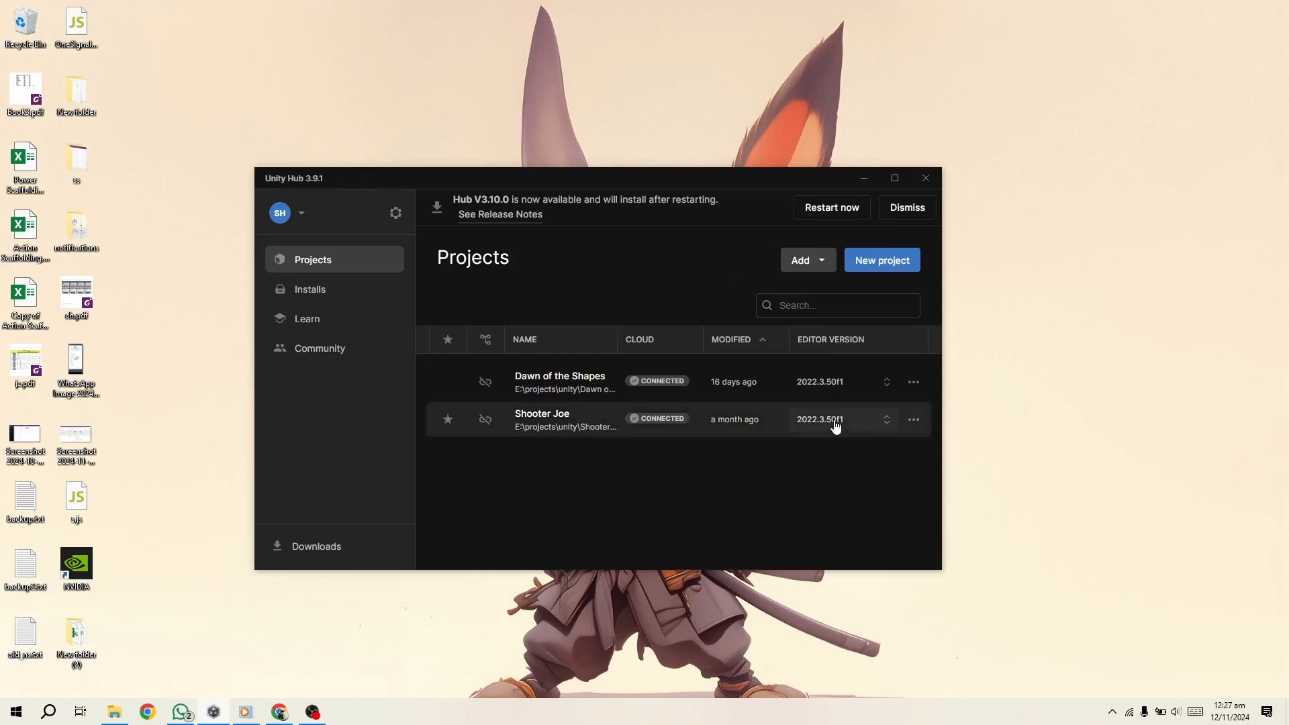
{"action": "mouse_move", "coordinate": [912, 381]}
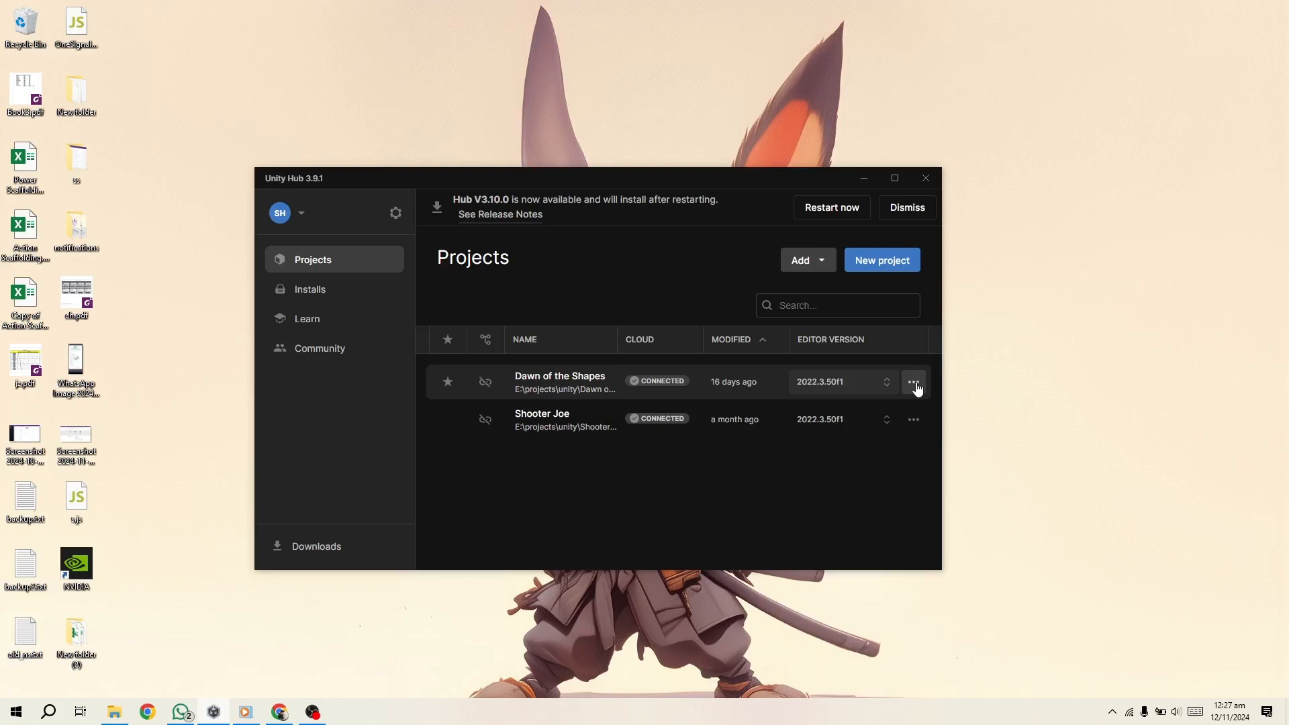
Choose Use Unity Version Control from the Dawn of the Shapes more-actions menu.
{"action": "left_click", "coordinate": [913, 381]}
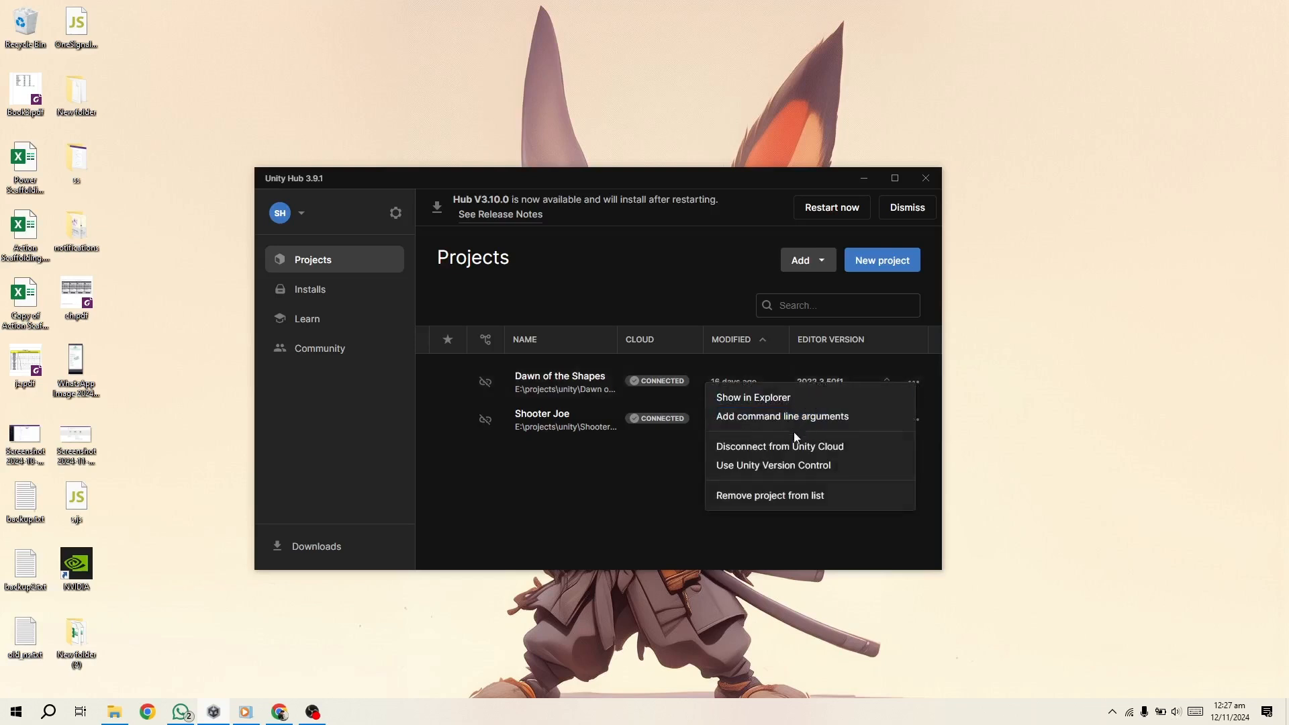
{"action": "left_click", "coordinate": [772, 465]}
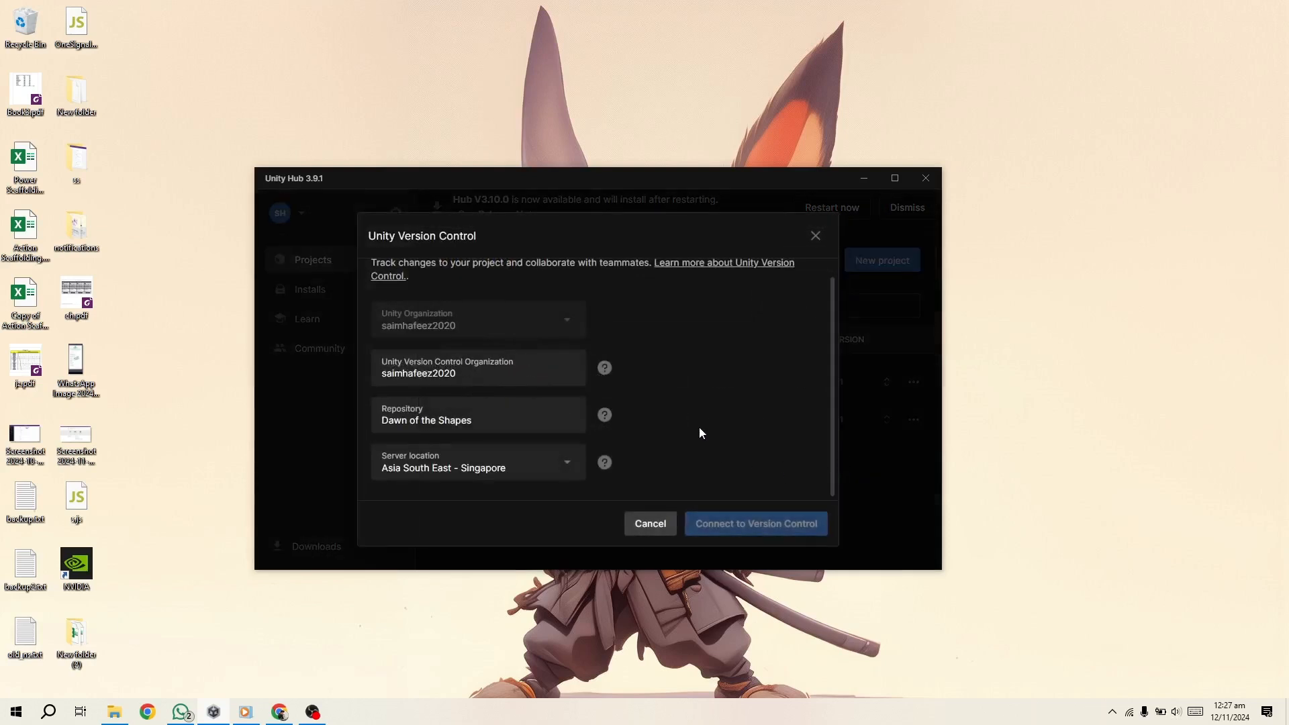
Connect Dawn of the Shapes to Version Control, creating its organization and repository.
{"action": "left_click", "coordinate": [753, 523]}
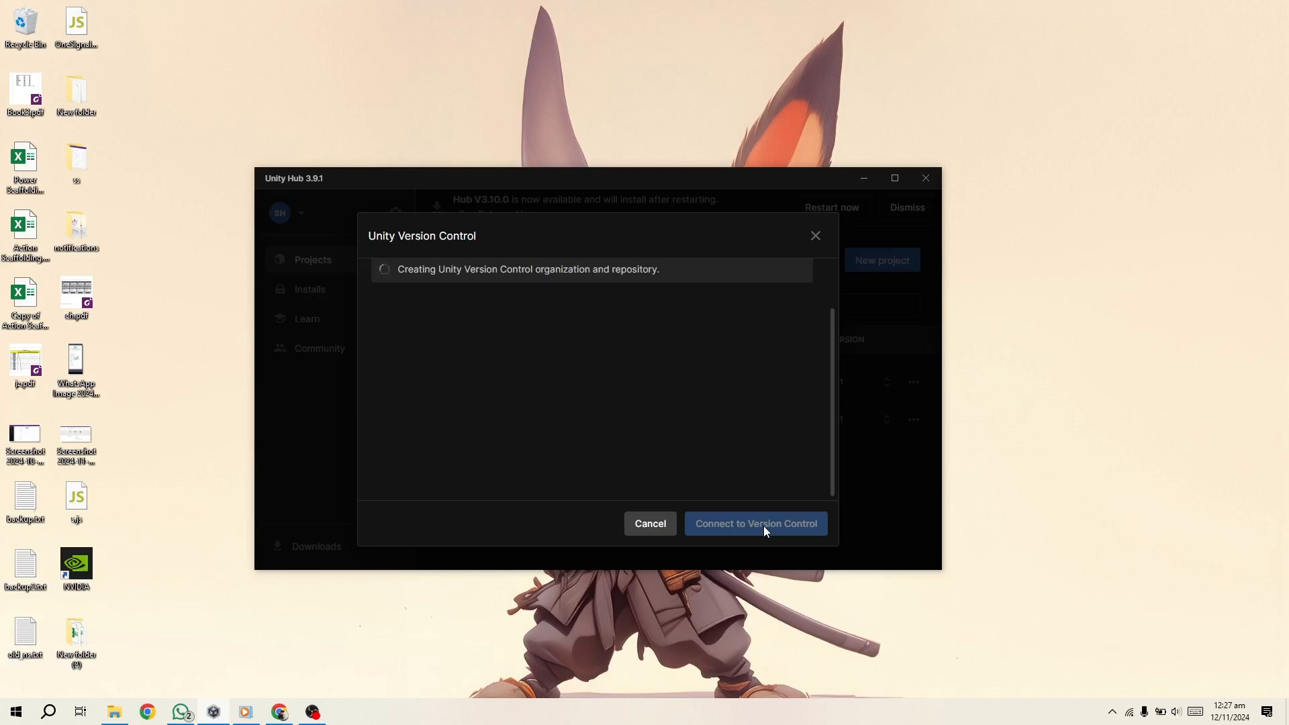
{"action": "left_click", "coordinate": [754, 523]}
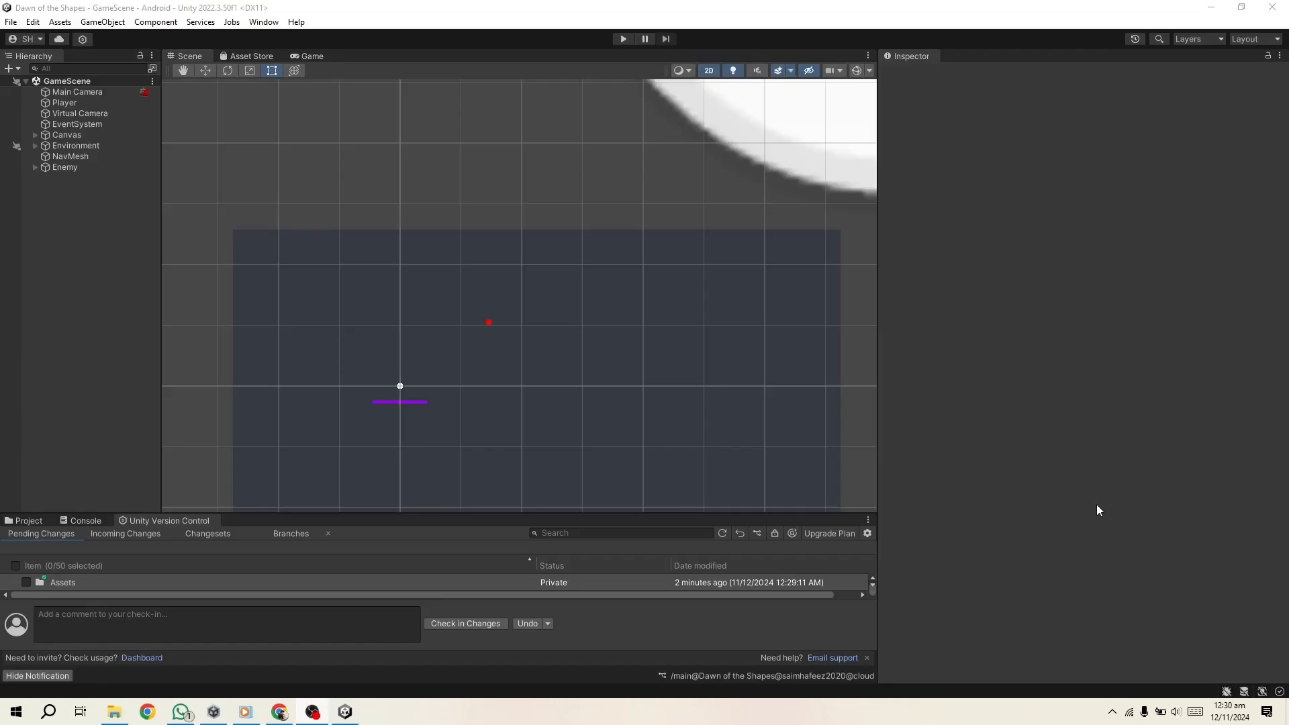
{"action": "mouse_move", "coordinate": [425, 647]}
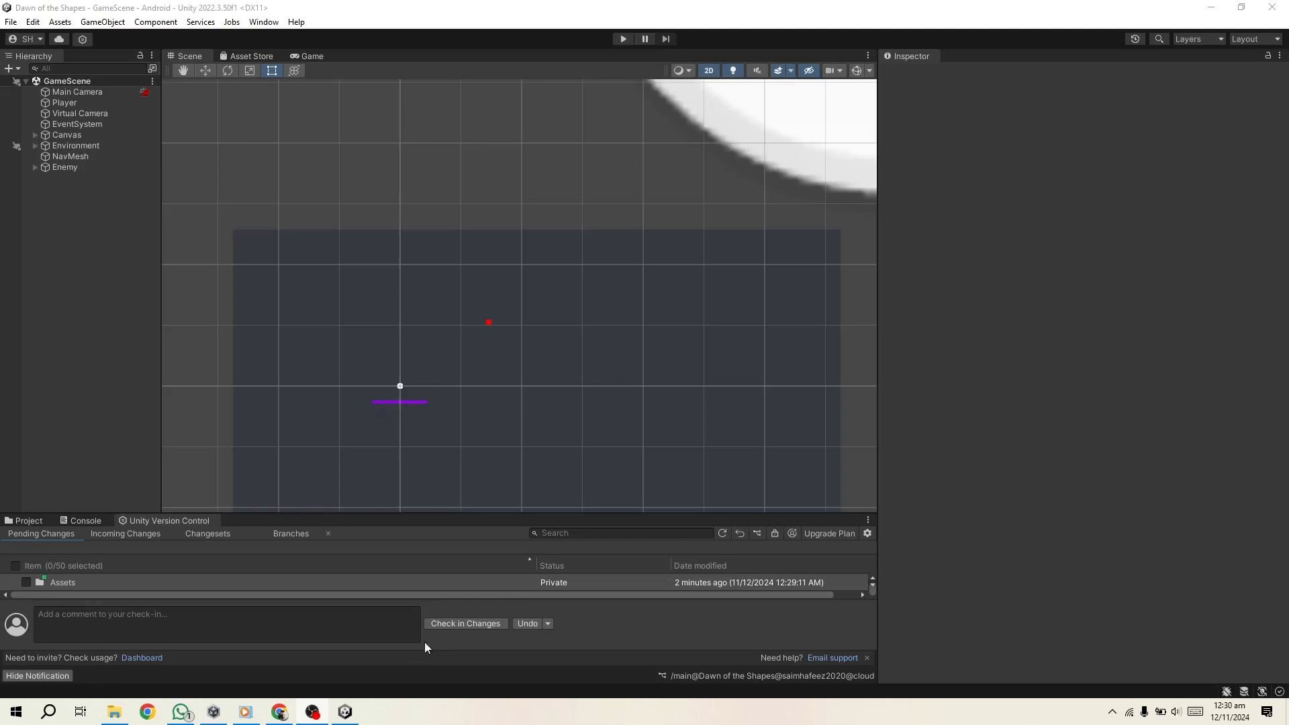
{"action": "mouse_move", "coordinate": [1046, 209]}
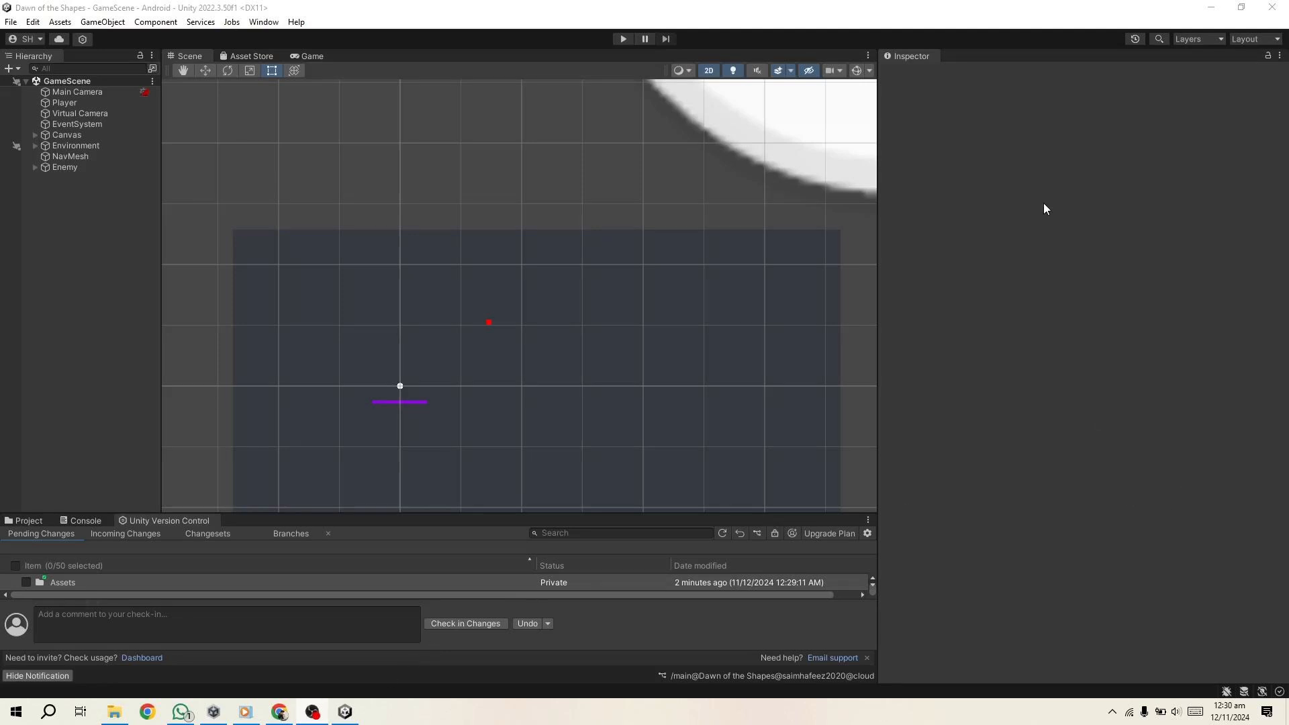
Check Incoming Changes, return to Pending Changes, and invite members to the organization.
{"action": "left_click", "coordinate": [125, 533]}
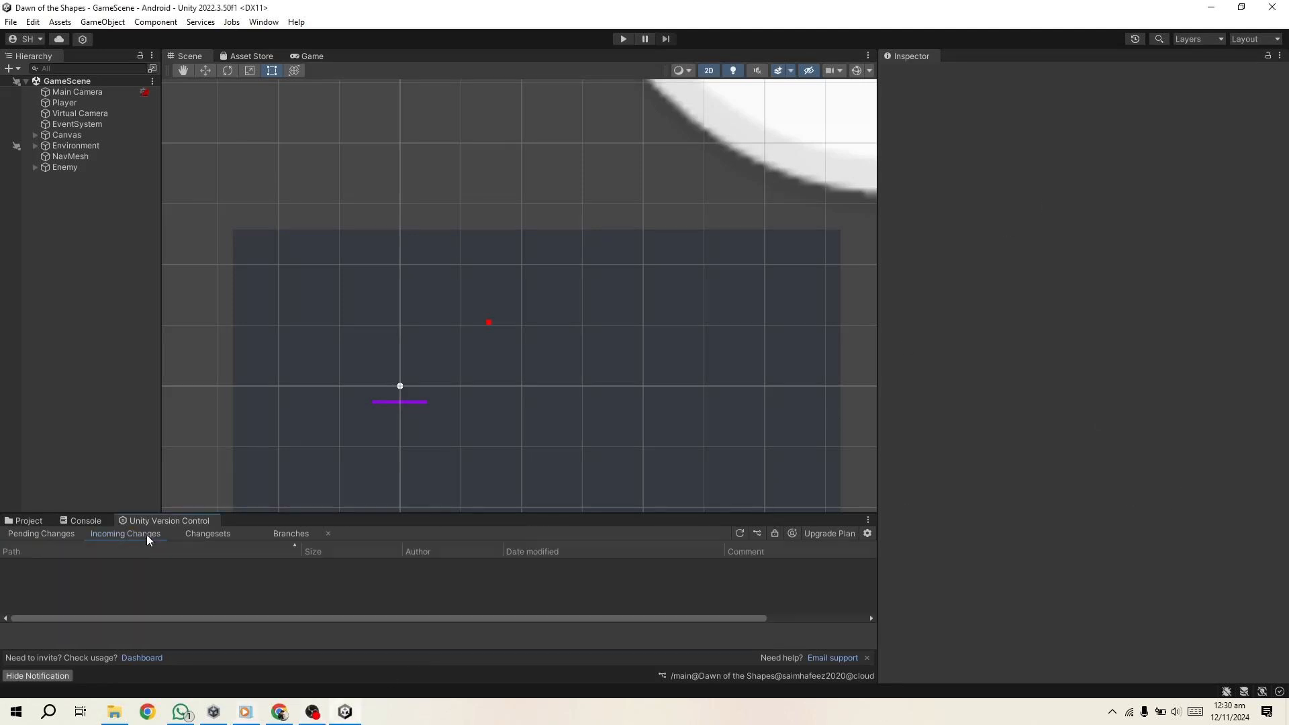
{"action": "left_click", "coordinate": [41, 533]}
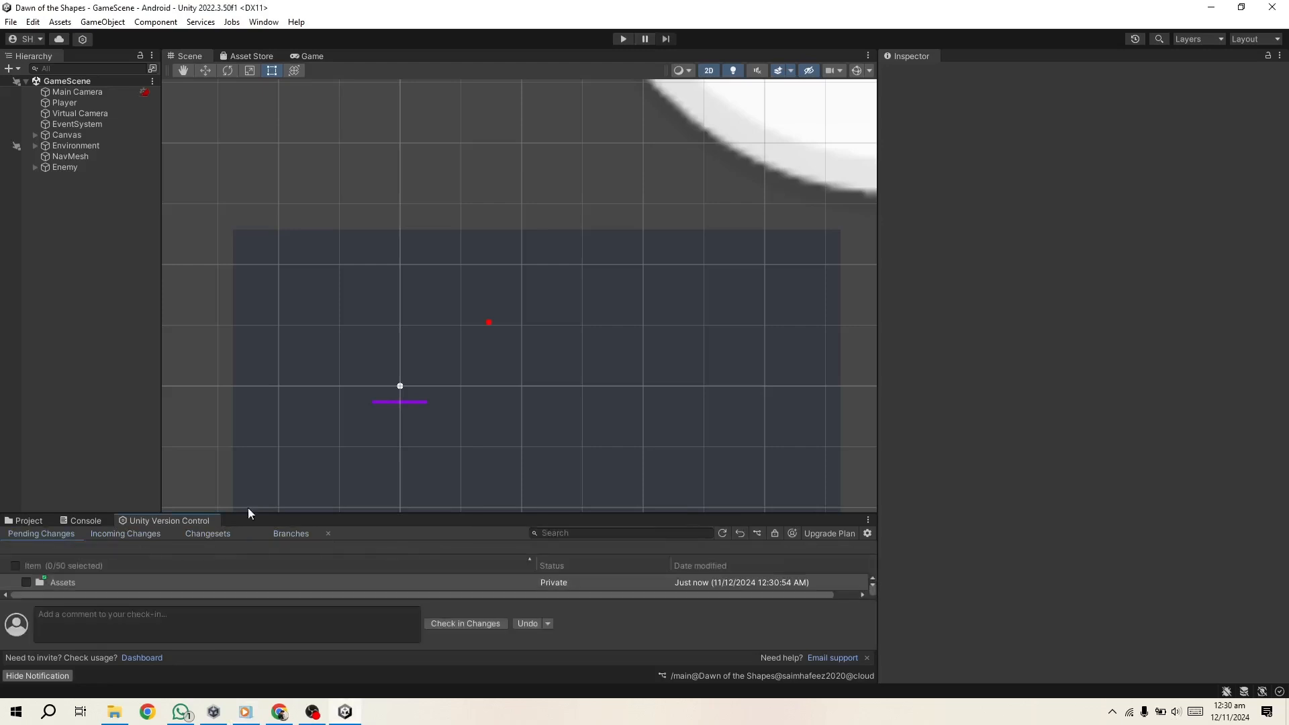
{"action": "mouse_move", "coordinate": [792, 533]}
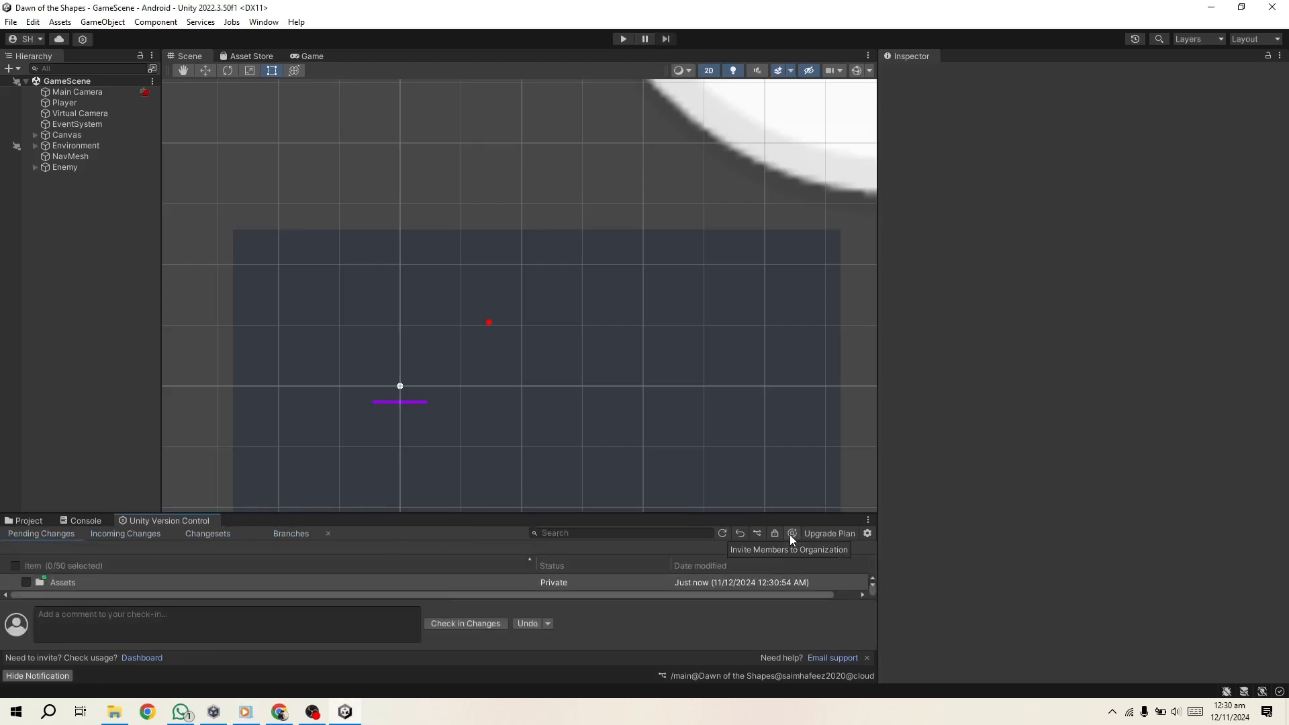
{"action": "left_click", "coordinate": [792, 533]}
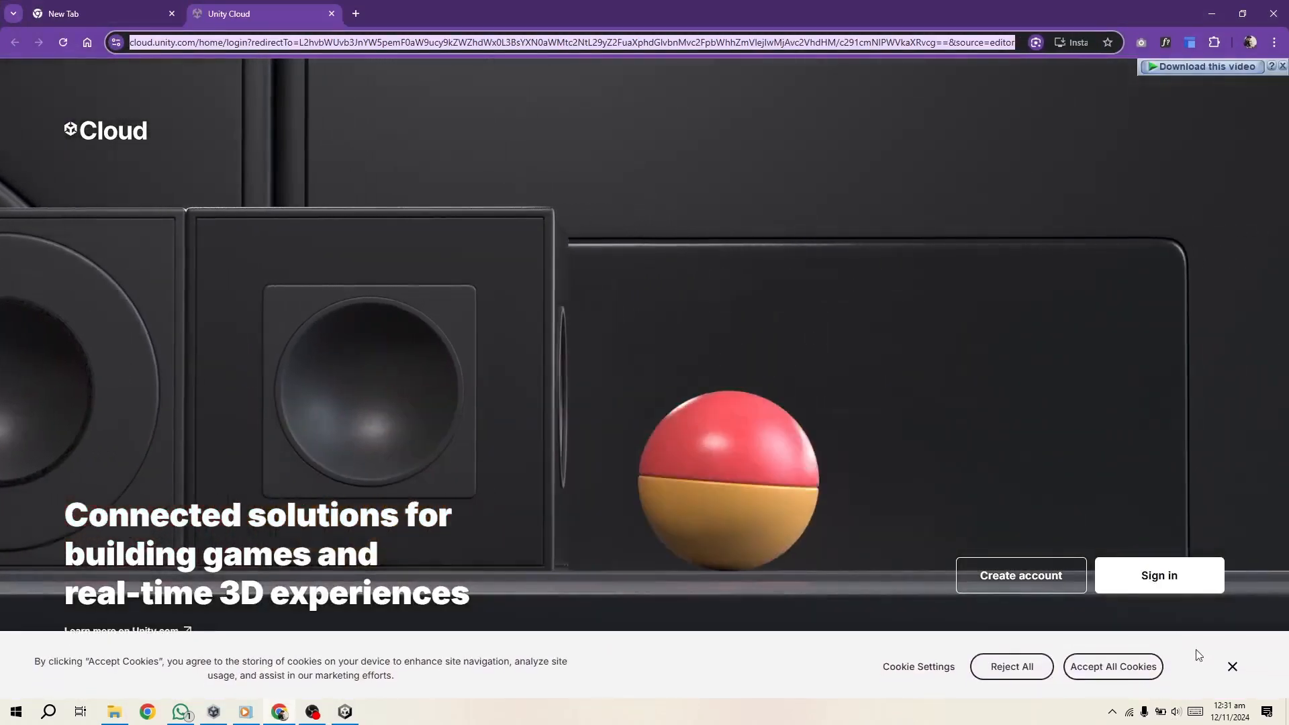
Dismiss the cookie notice and sign in to Unity Cloud with the saved account.
{"action": "left_click", "coordinate": [1231, 667]}
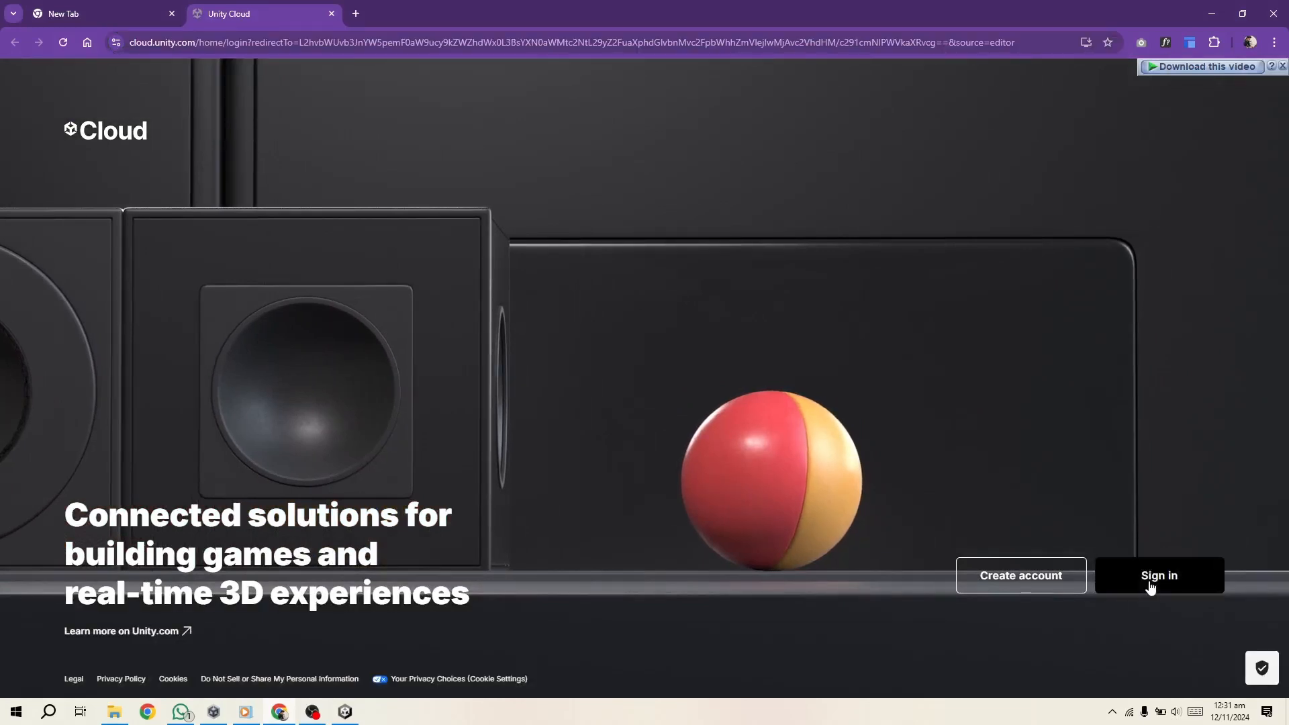
{"action": "left_click", "coordinate": [1158, 574]}
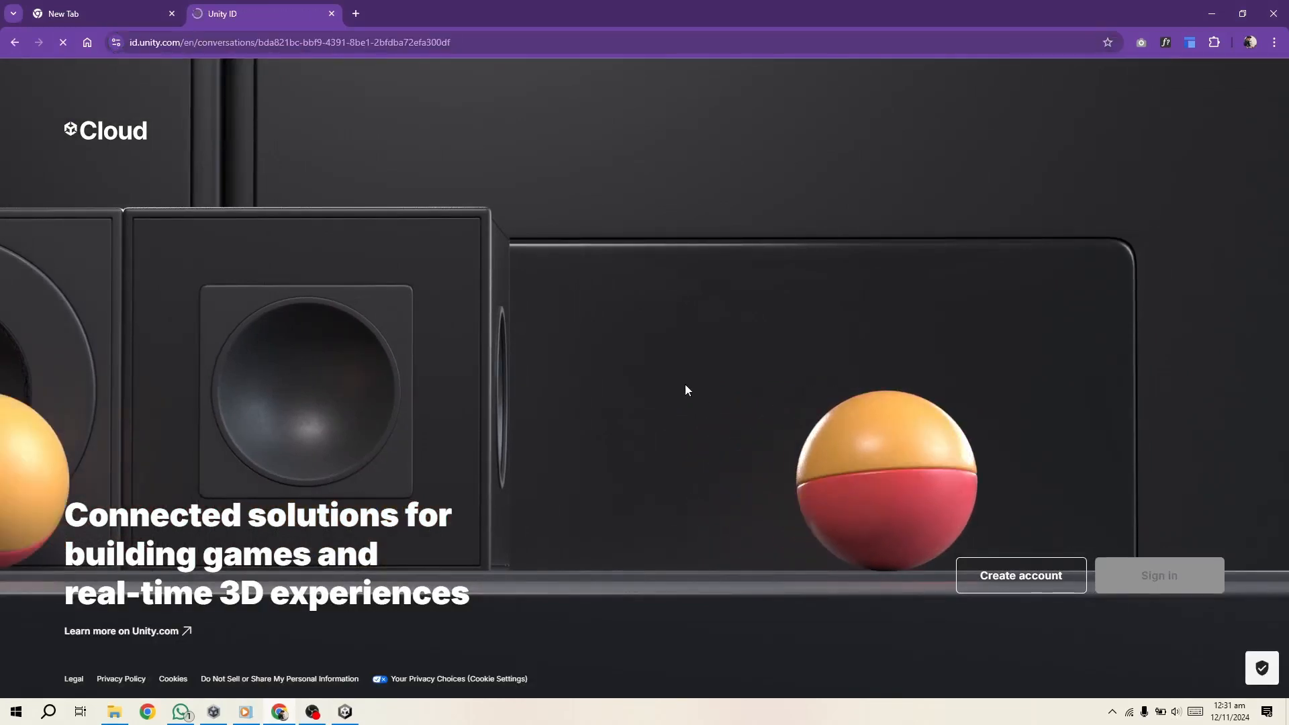
{"action": "left_click", "coordinate": [1157, 575]}
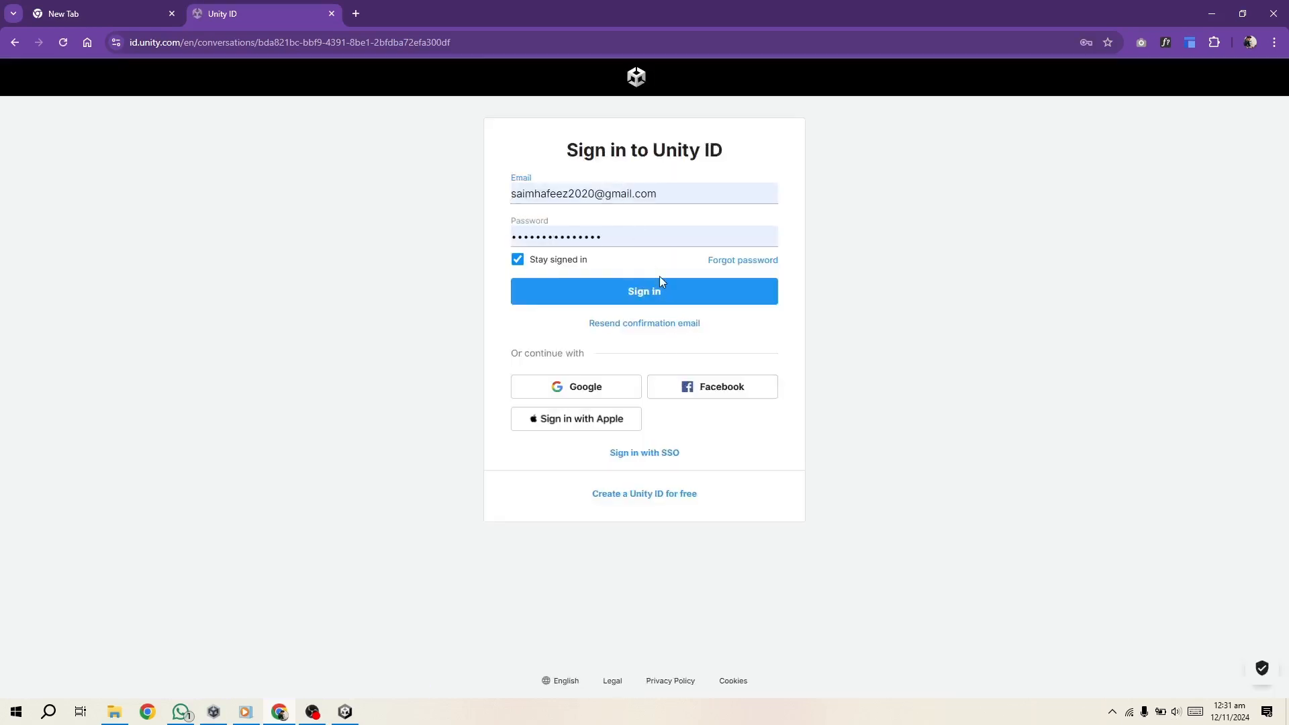
{"action": "left_click", "coordinate": [643, 291]}
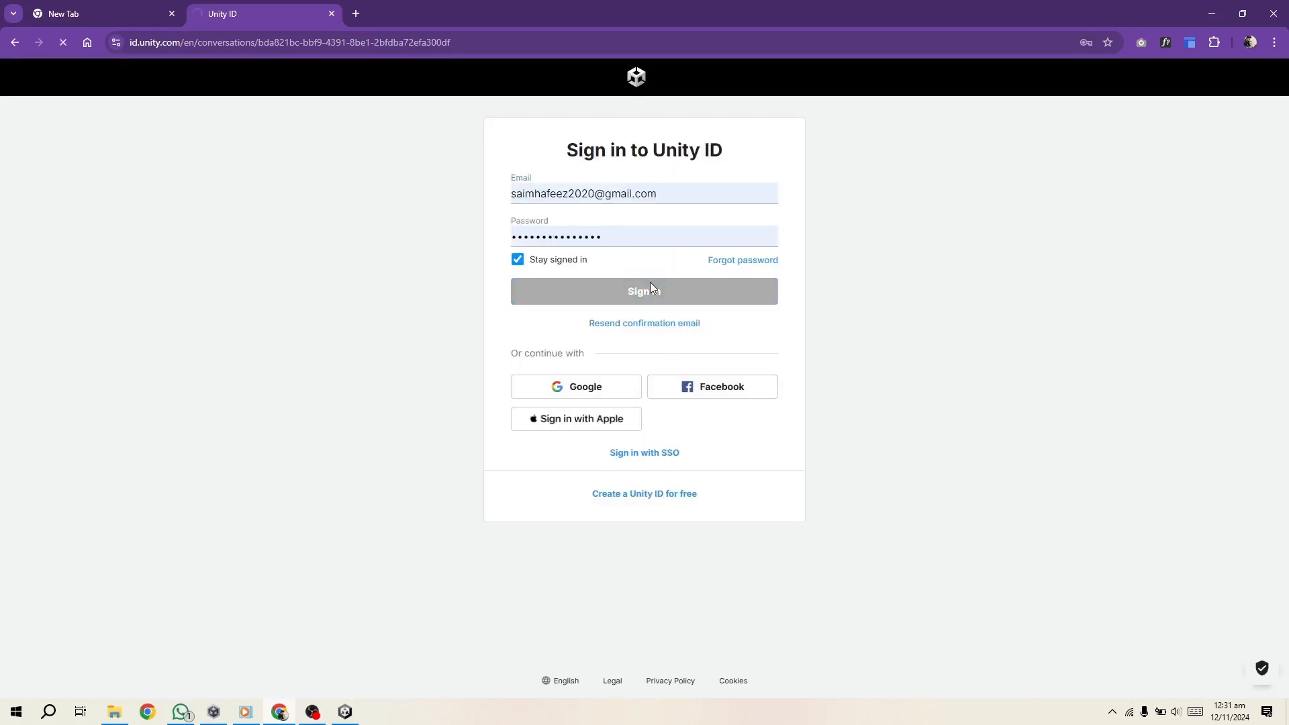
{"action": "left_click", "coordinate": [643, 290]}
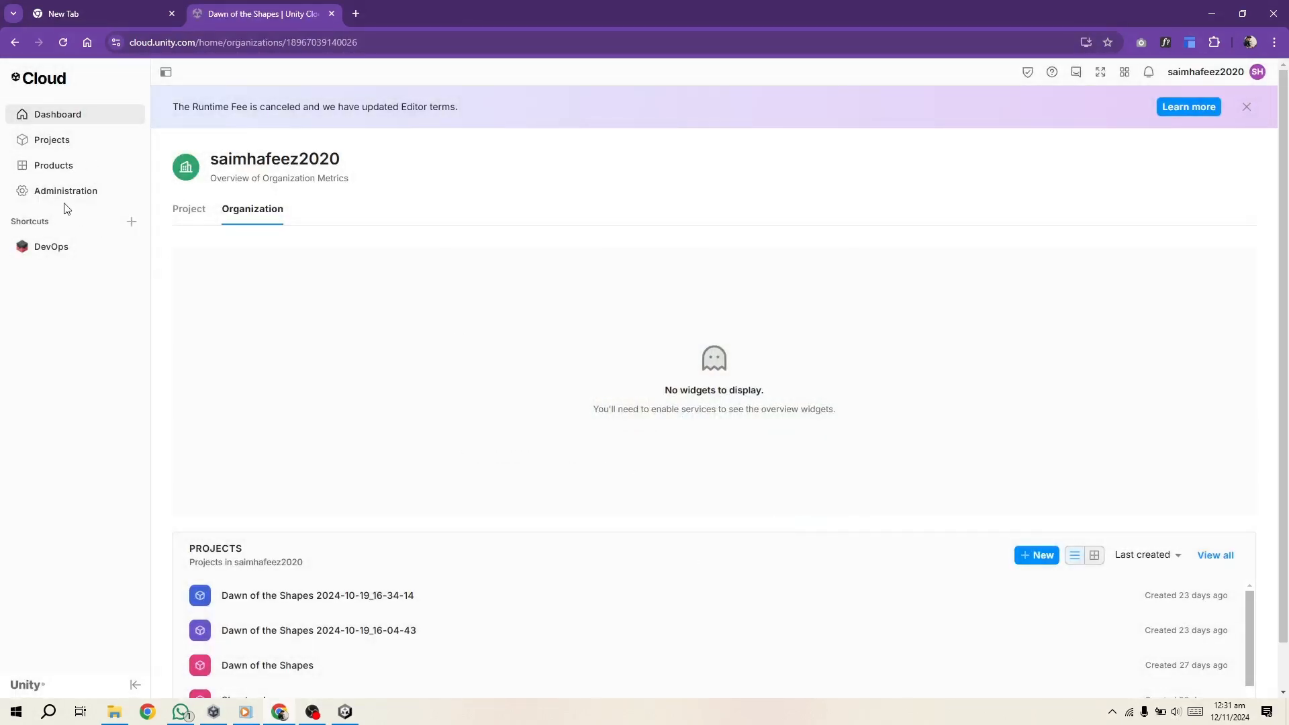
Go to Administration and show the organization members list.
{"action": "left_click", "coordinate": [64, 191]}
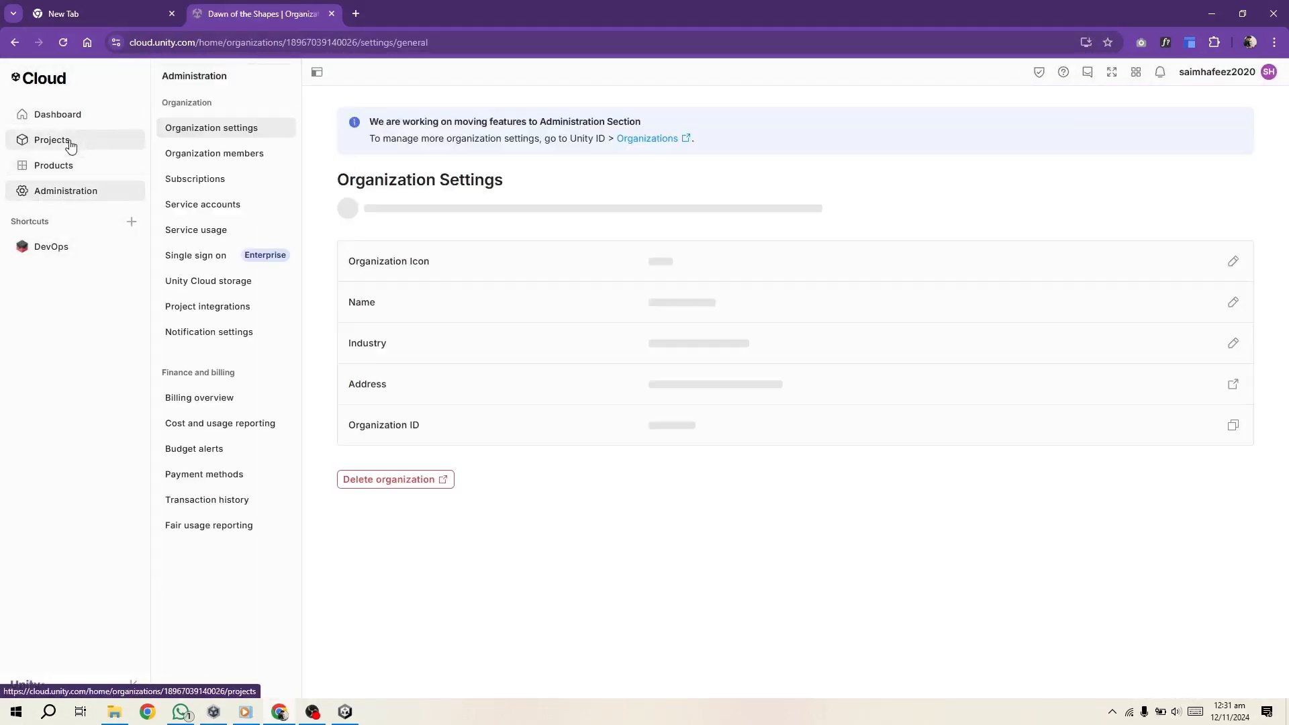
{"action": "left_click", "coordinate": [215, 153]}
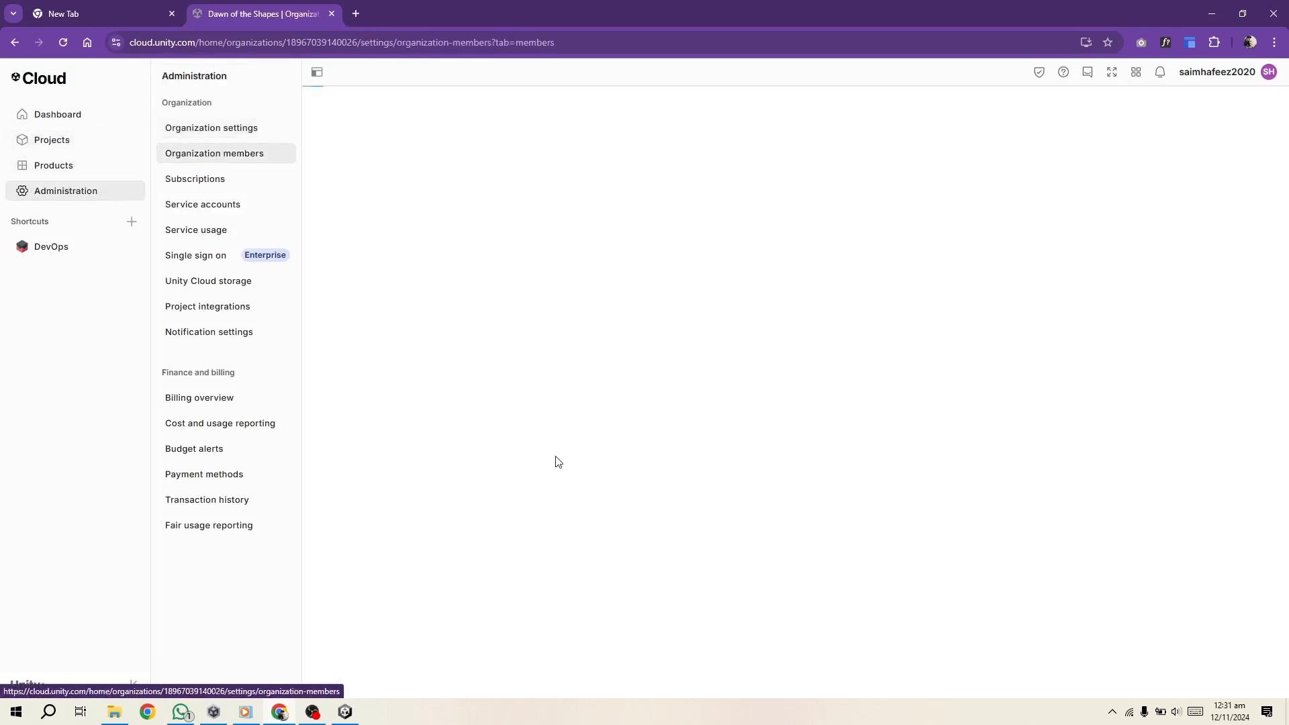
{"action": "left_click", "coordinate": [213, 153]}
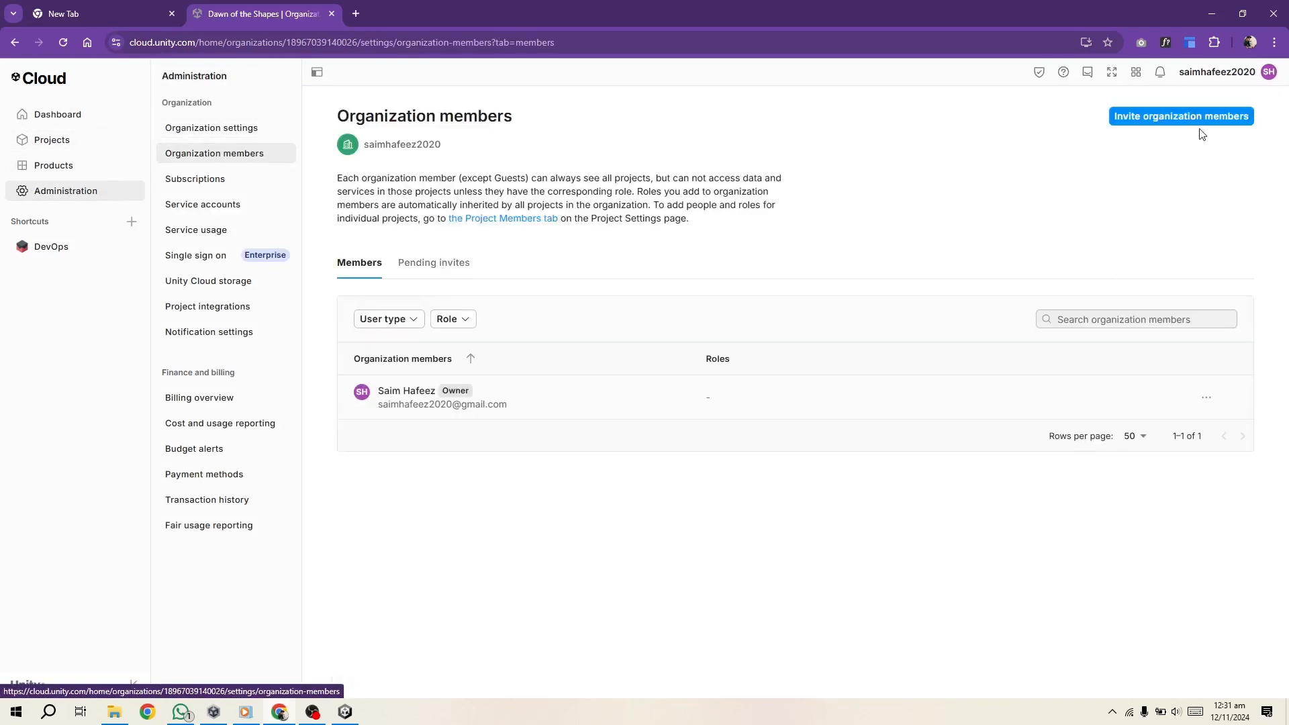
{"action": "left_click", "coordinate": [1180, 115]}
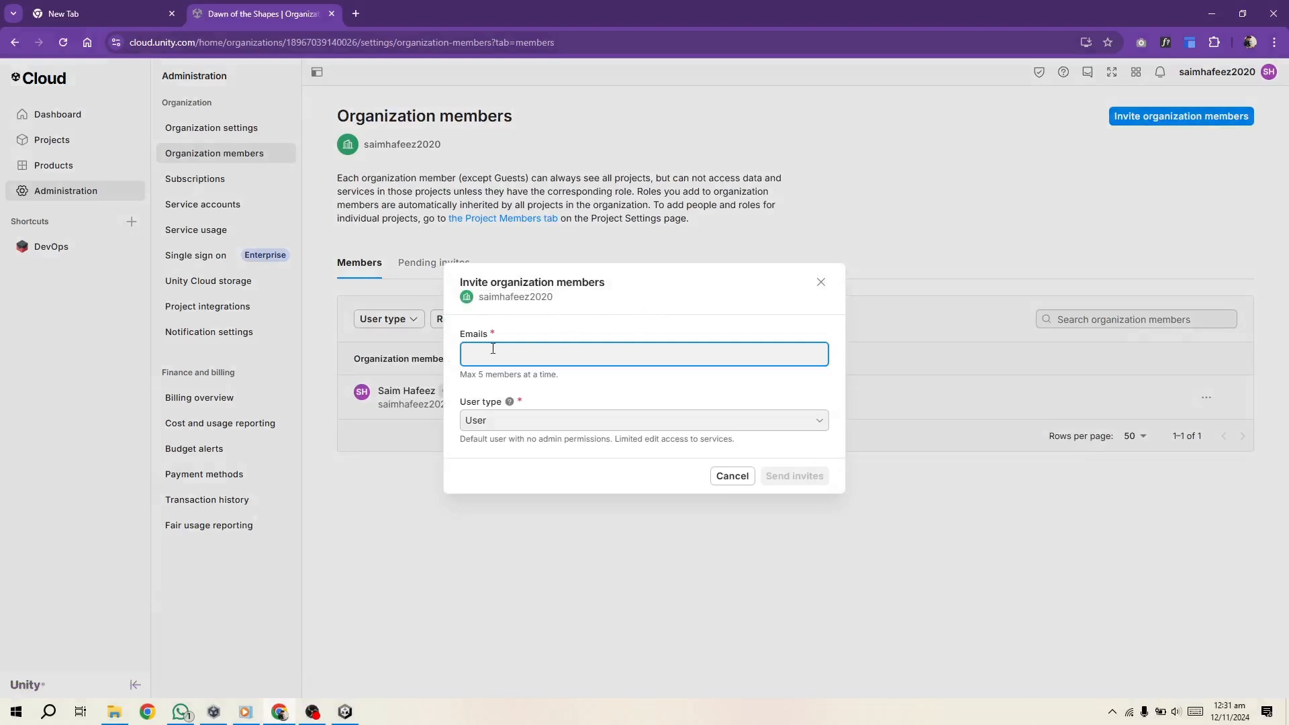
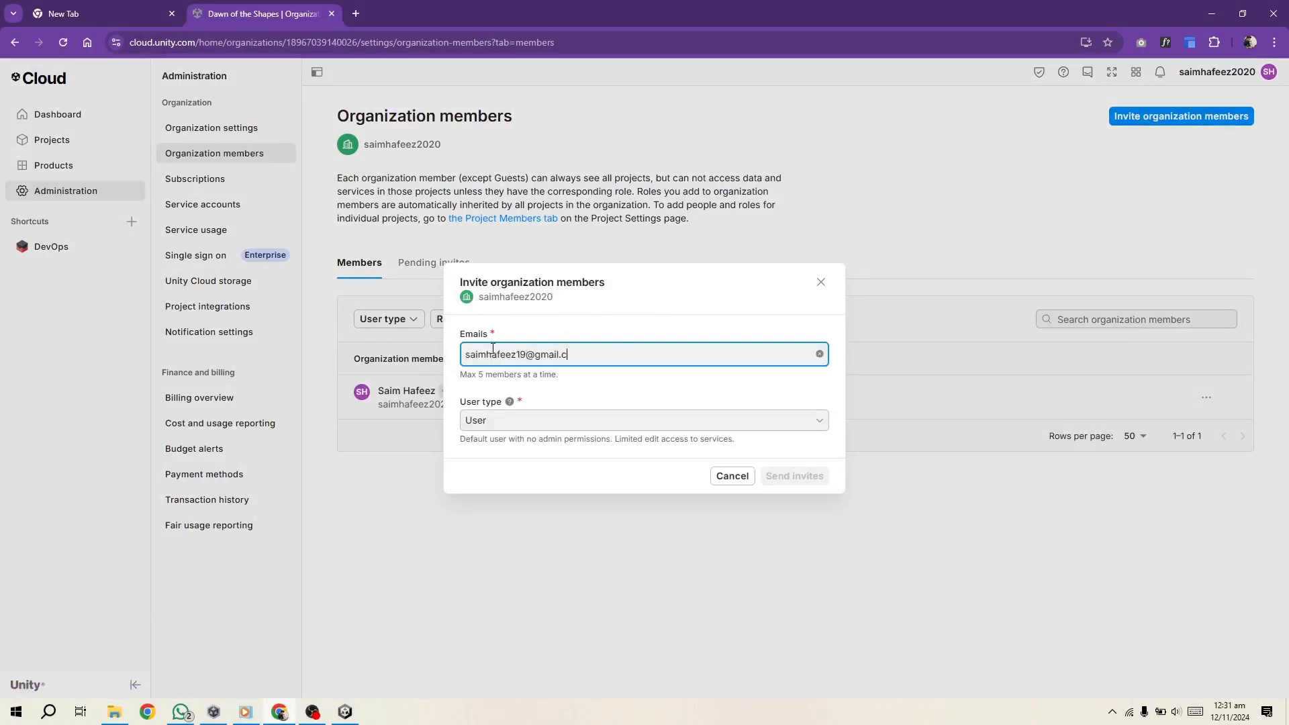
{"action": "left_click", "coordinate": [642, 421]}
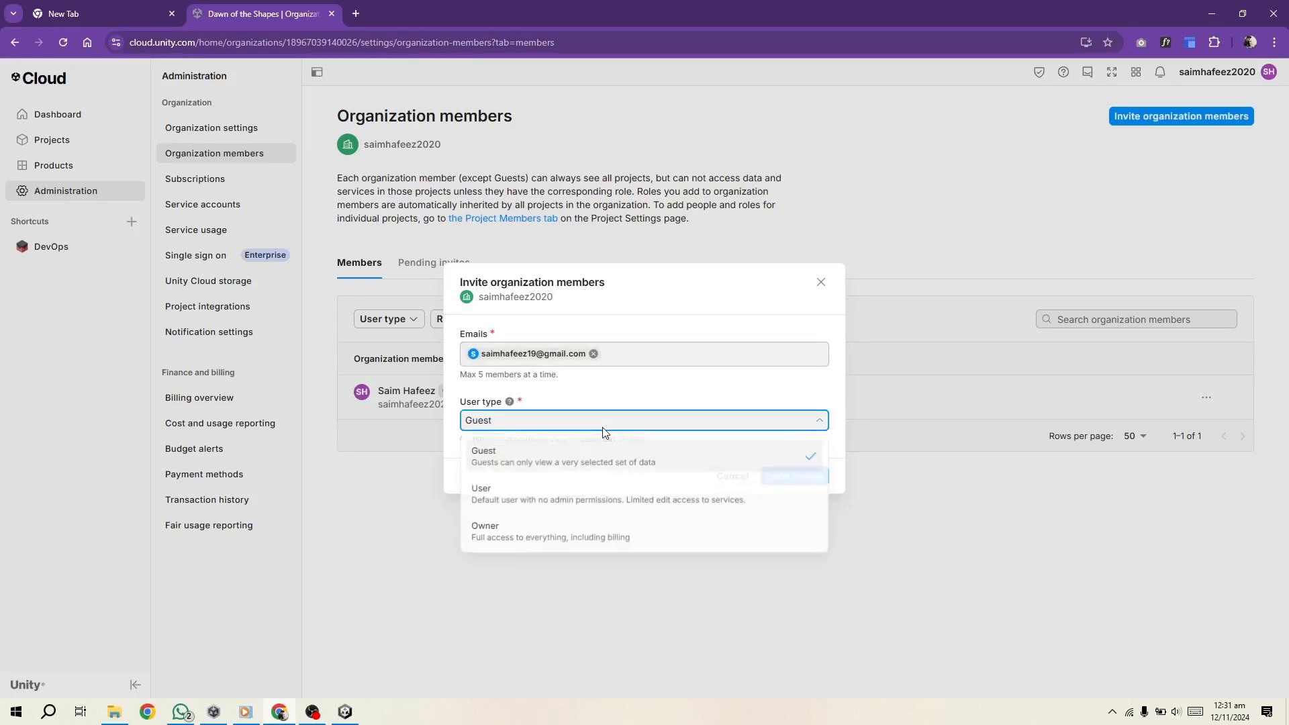
{"action": "left_click", "coordinate": [485, 532]}
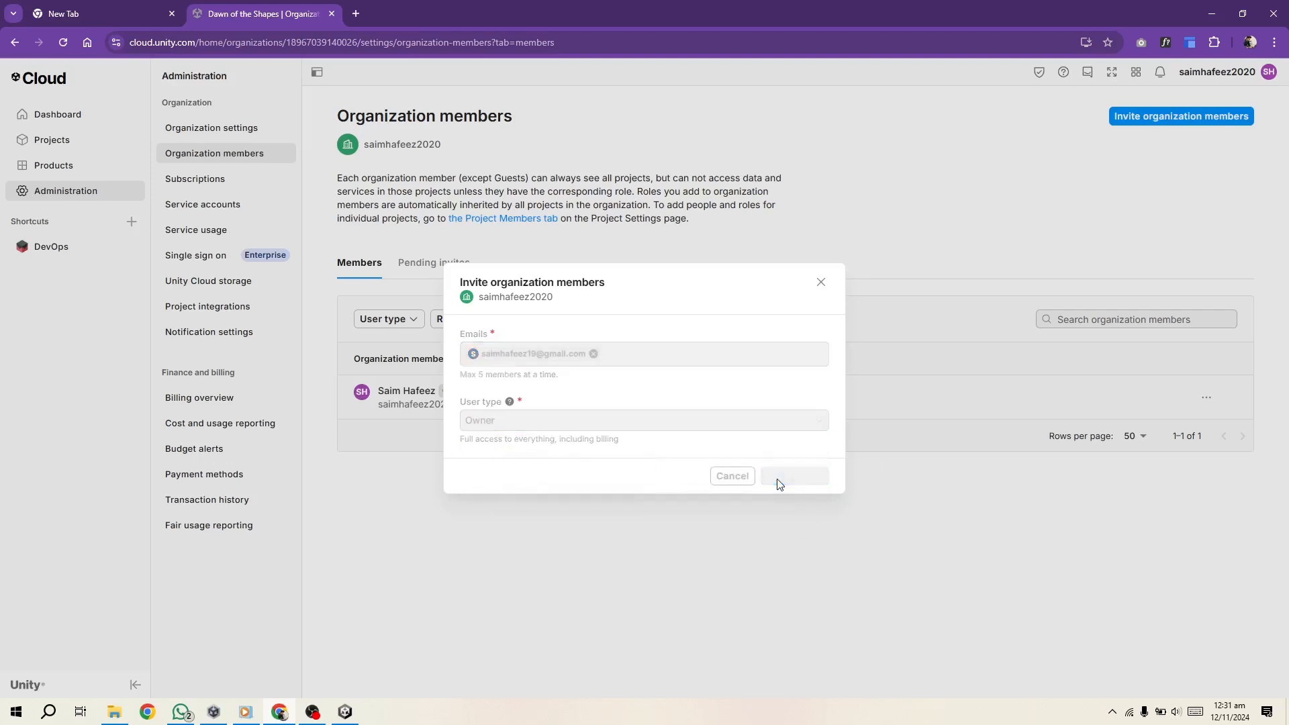
{"action": "left_click", "coordinate": [792, 480]}
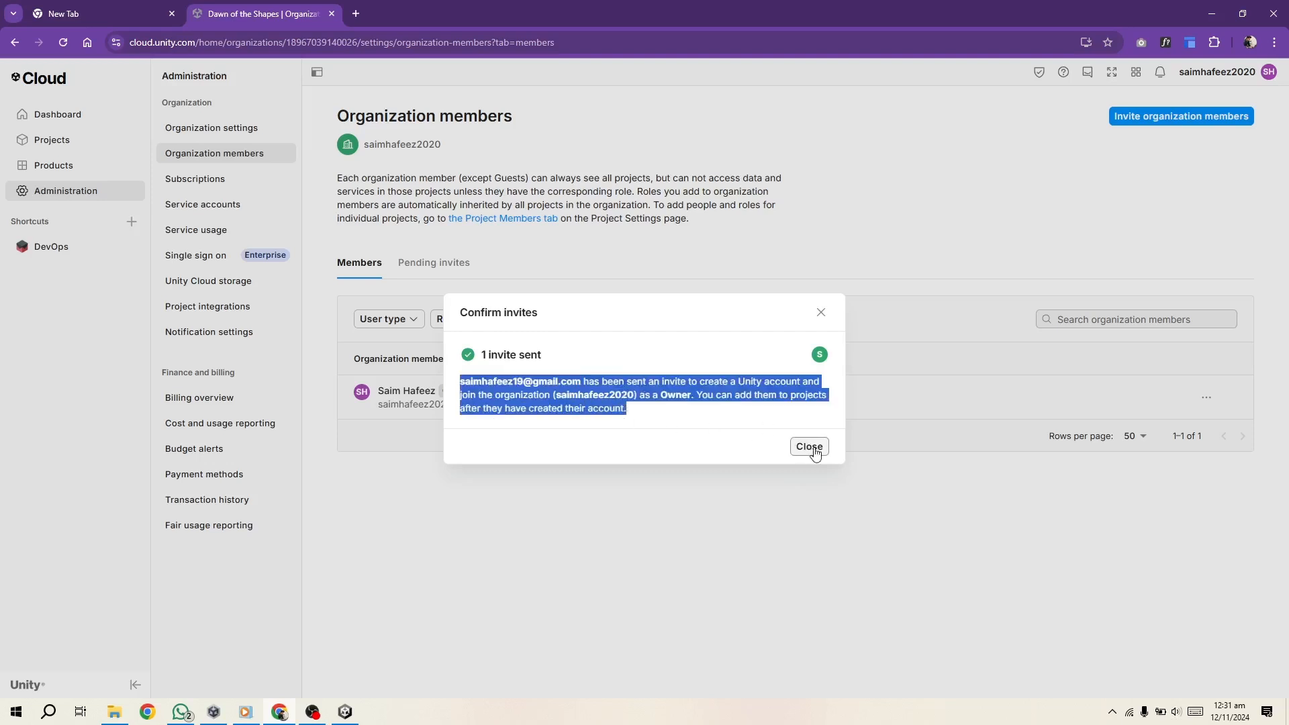
{"action": "left_click", "coordinate": [808, 445]}
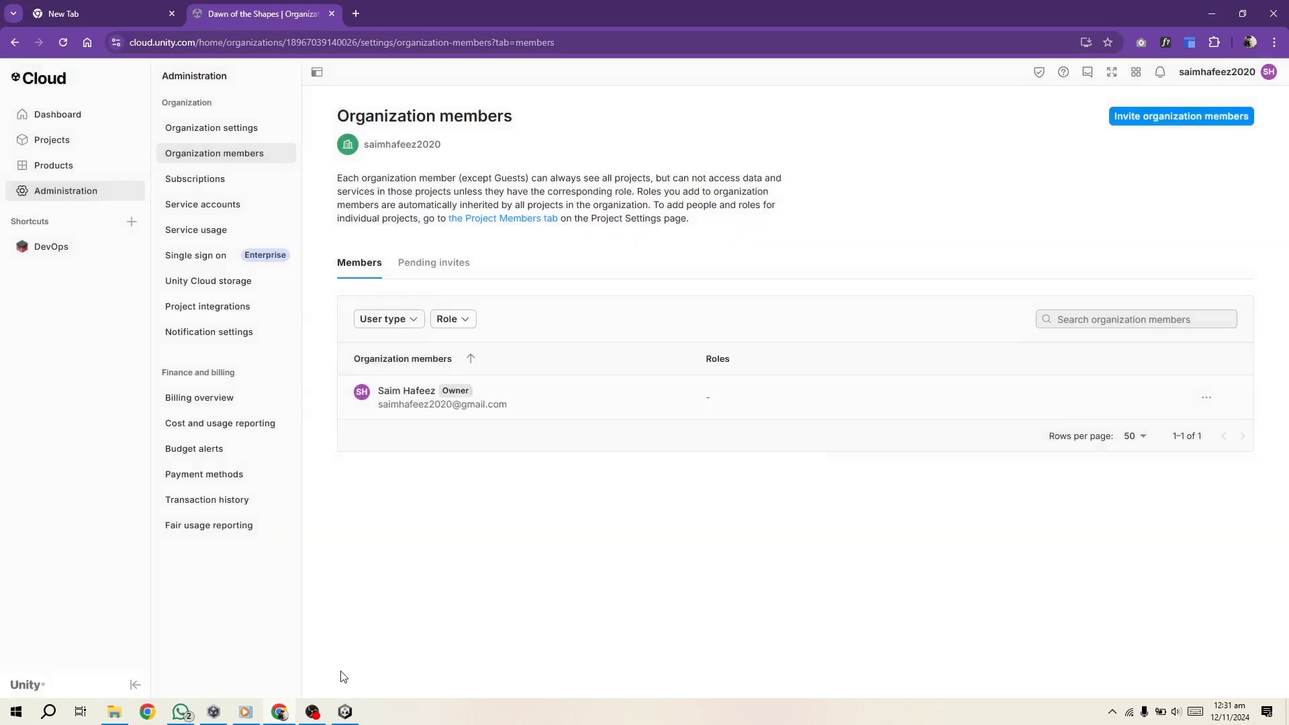
{"action": "mouse_move", "coordinate": [355, 700]}
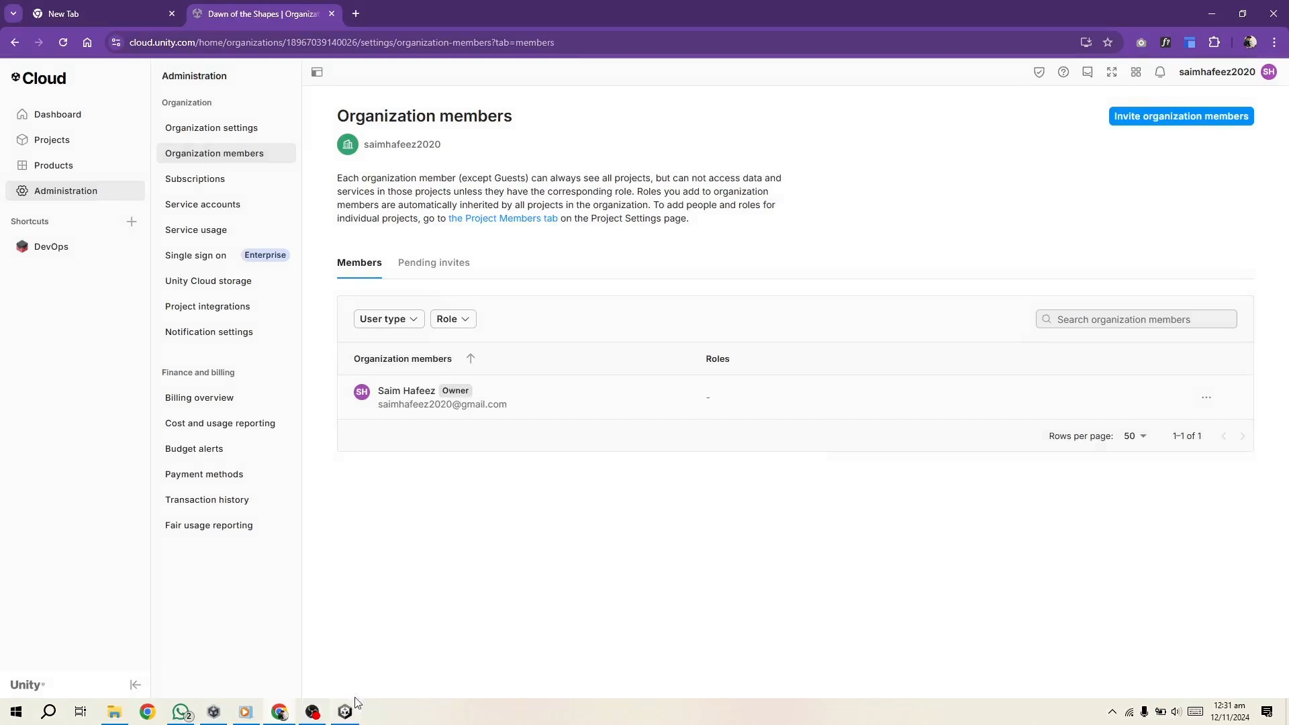
{"action": "mouse_move", "coordinate": [354, 577]}
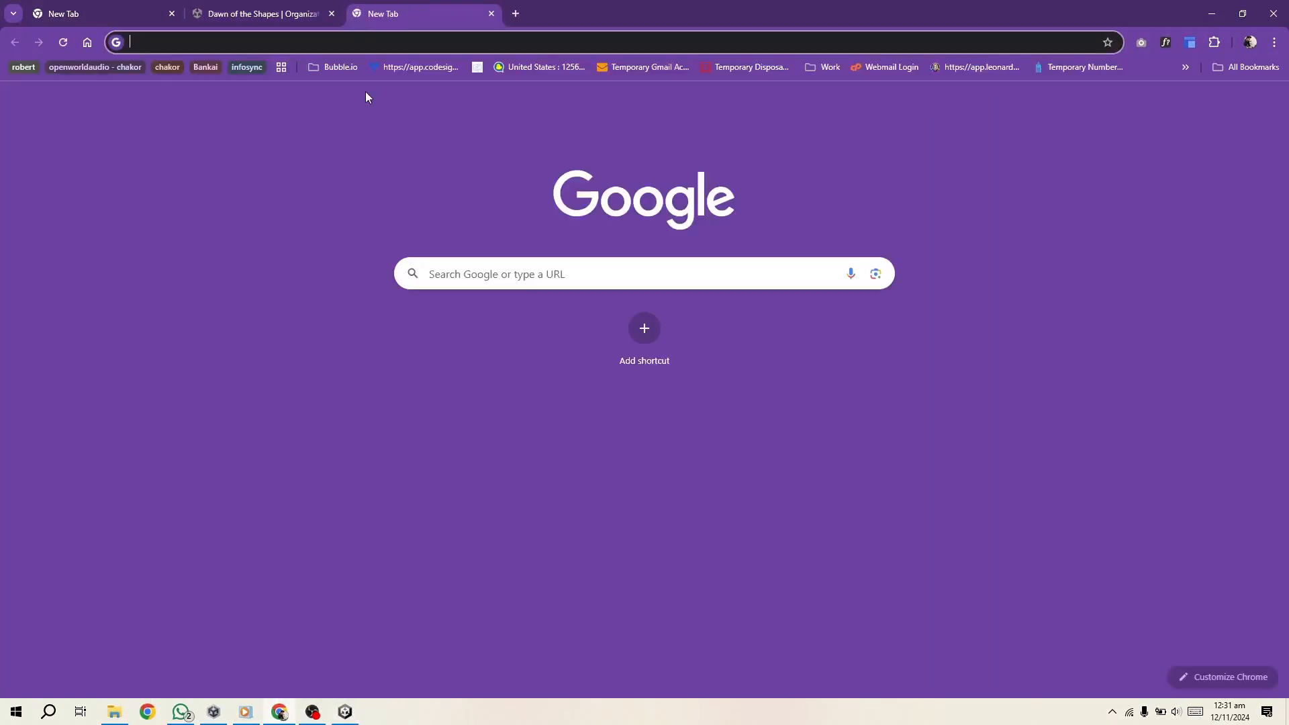
Go to wetransfer in a new tab, then show more actions for Dawn of the Shapes in Unity Hub.
{"action": "type", "text": "wetransfer.com"}
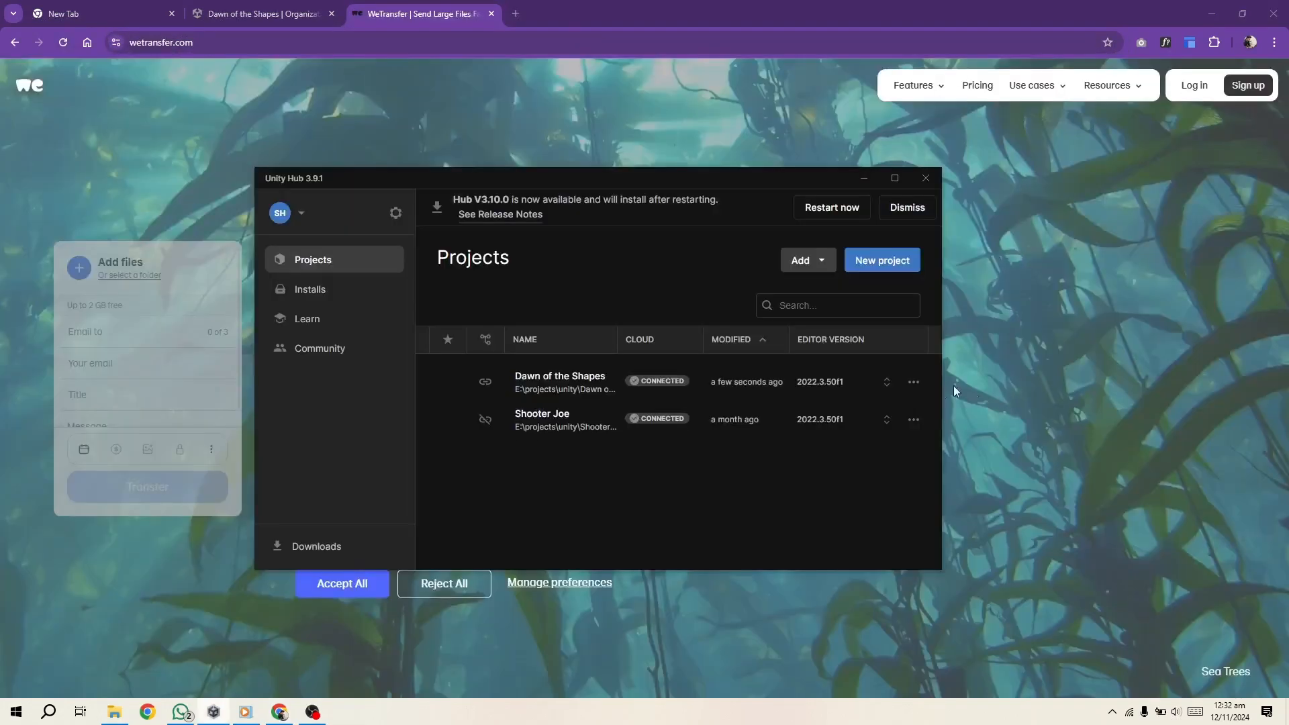
{"action": "left_click", "coordinate": [912, 381]}
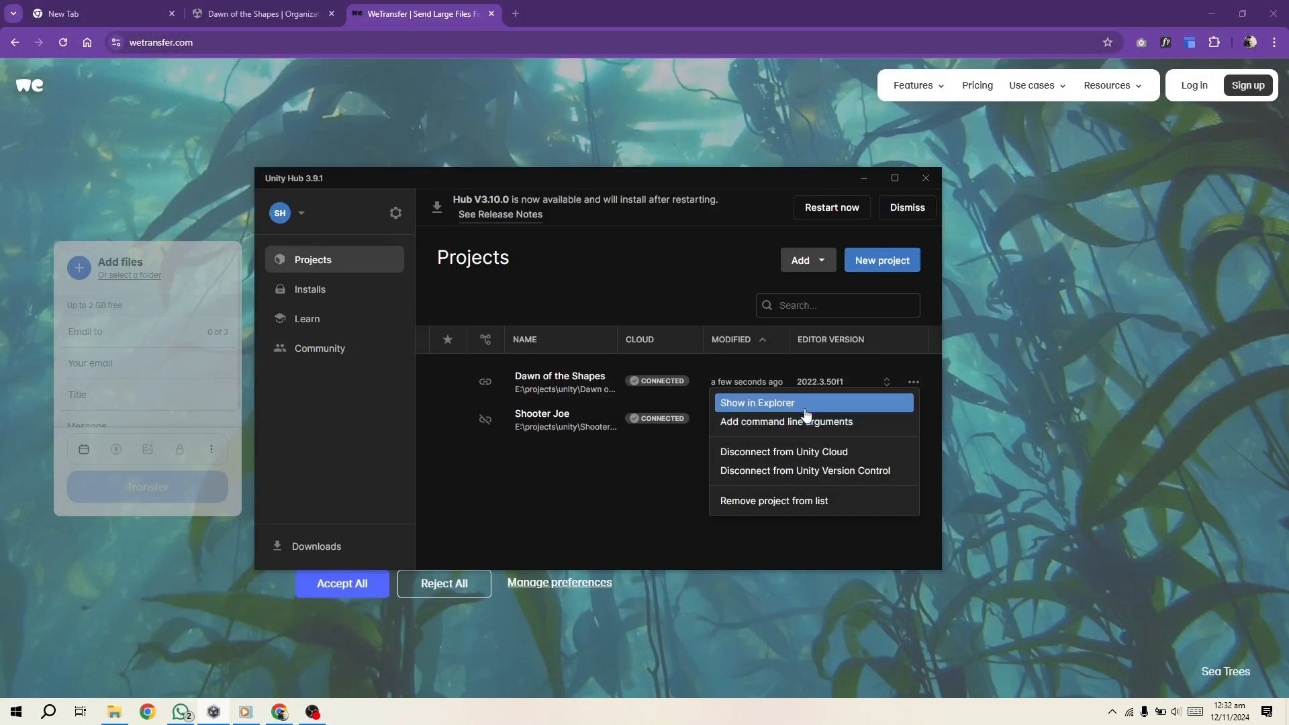
Show the project in Explorer, select all files and add them to a ZIP archive.
{"action": "left_click", "coordinate": [756, 403]}
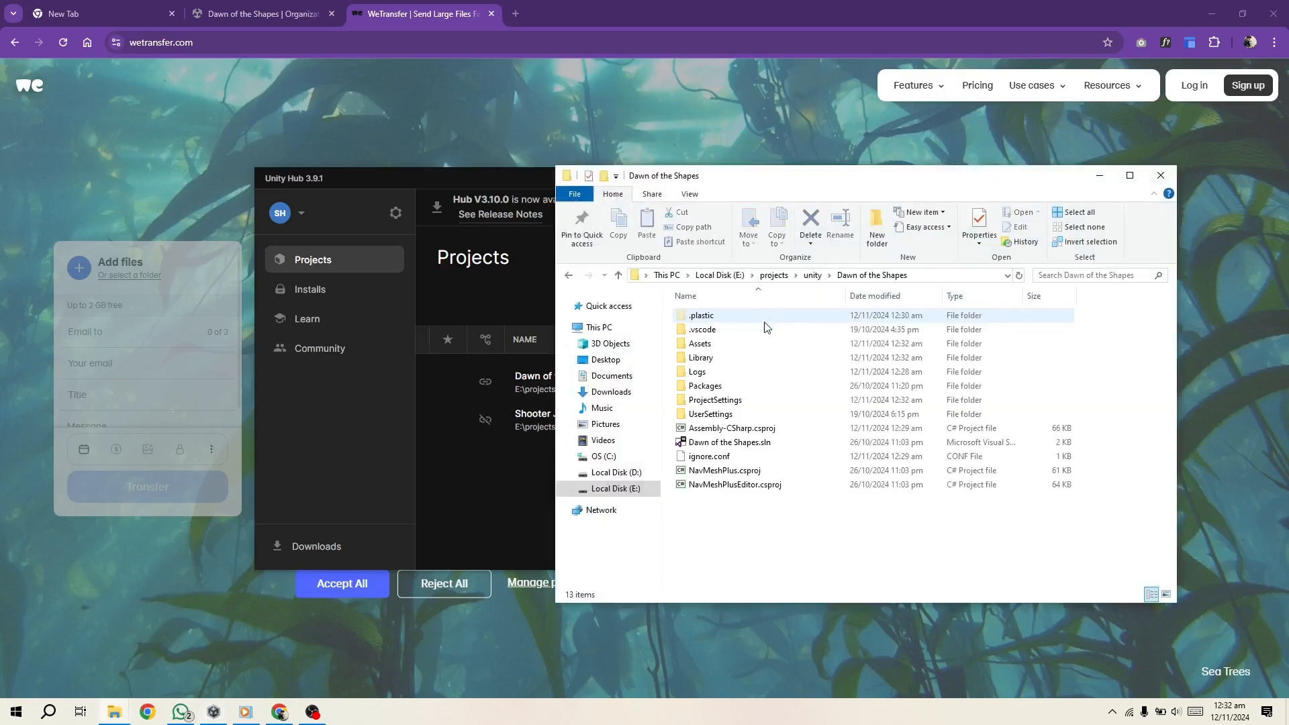
{"action": "left_click", "coordinate": [699, 343]}
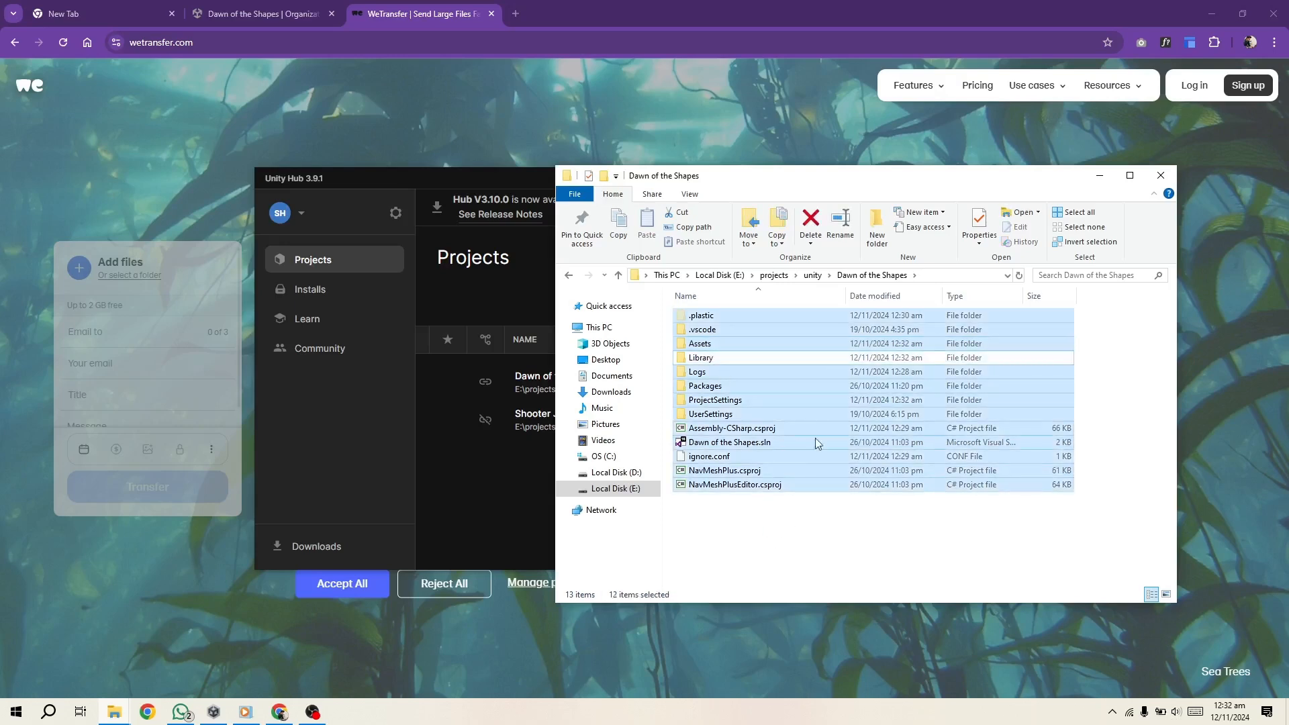
{"action": "mouse_move", "coordinate": [826, 434]}
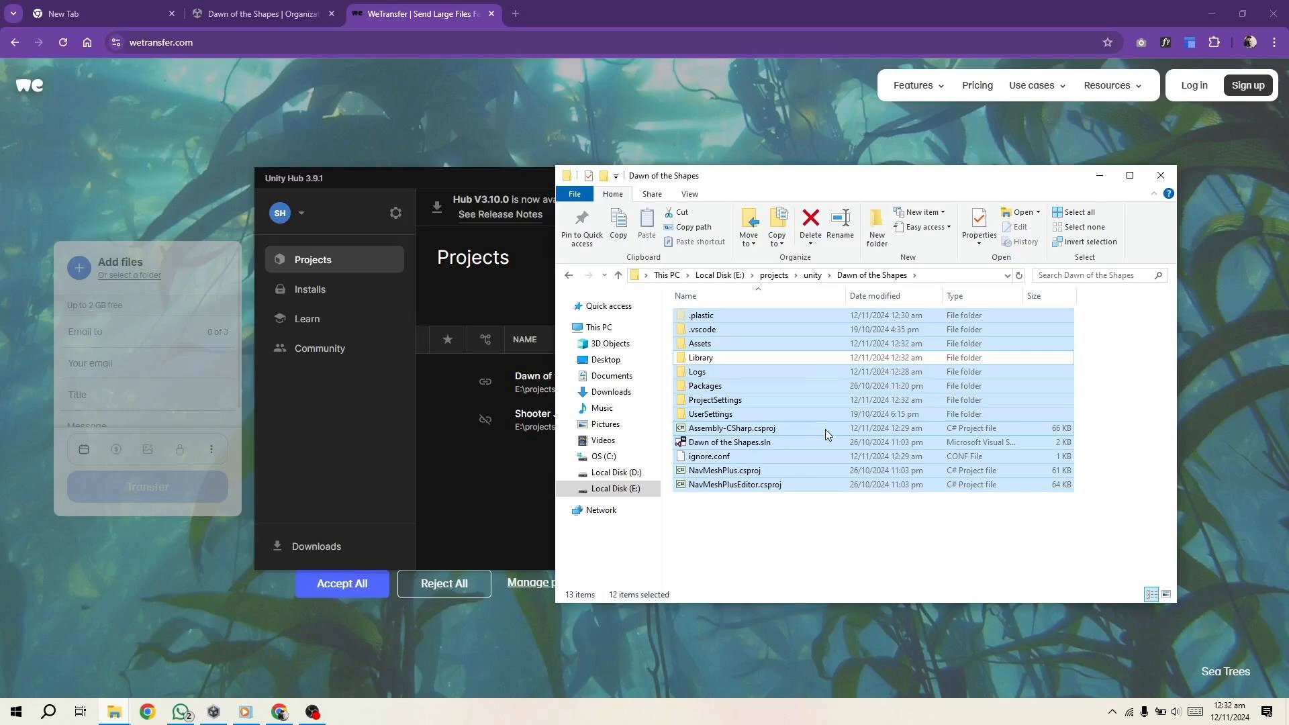
{"action": "mouse_move", "coordinate": [744, 426]}
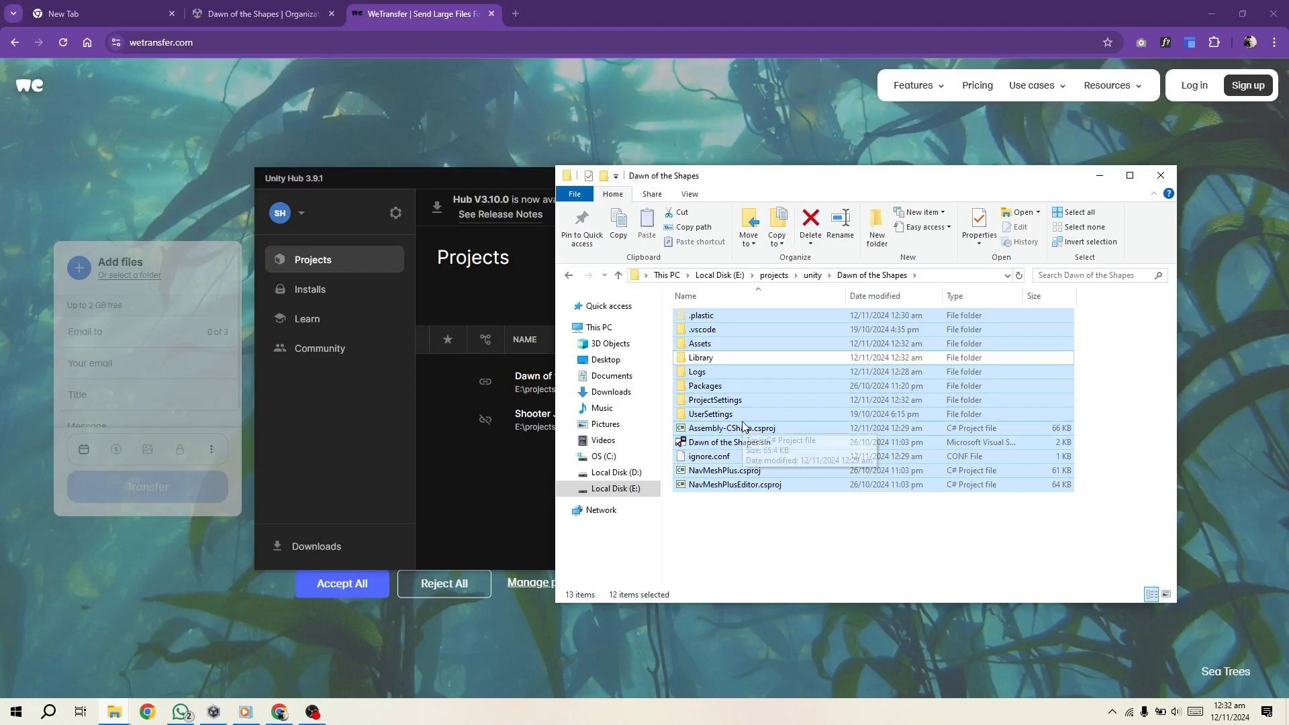
{"action": "mouse_move", "coordinate": [796, 452]}
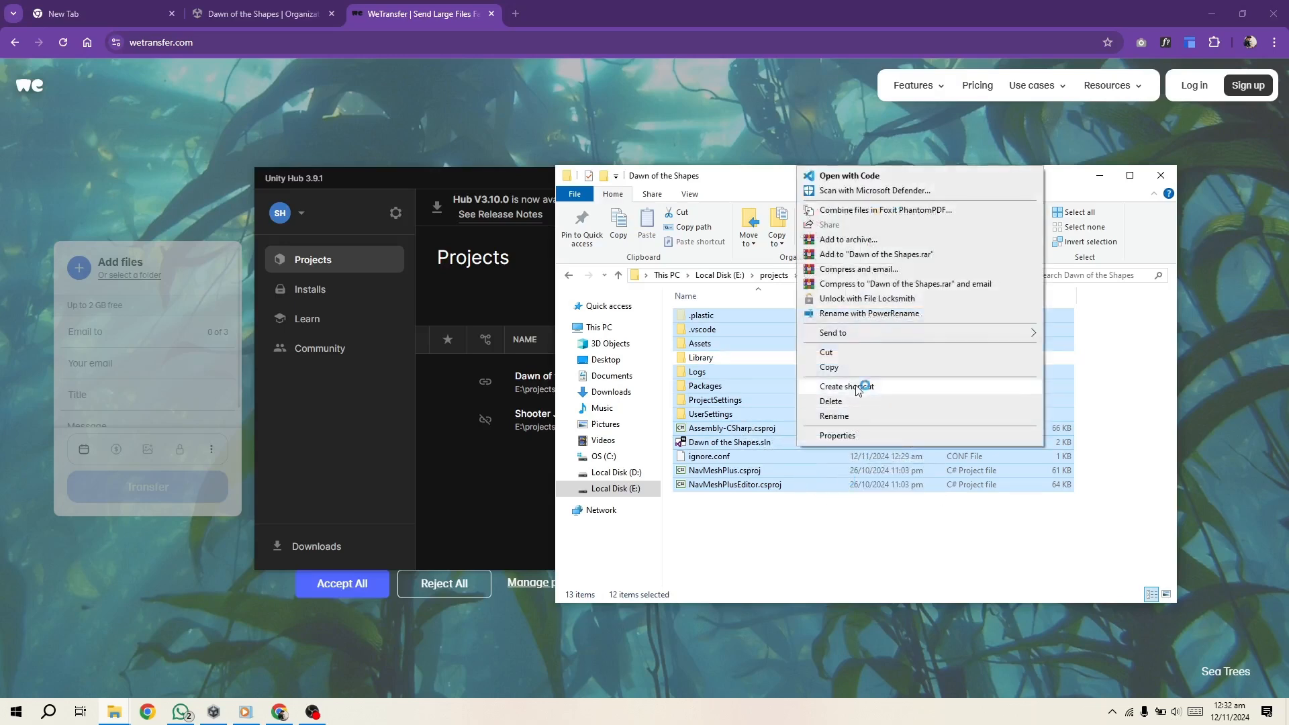
{"action": "mouse_move", "coordinate": [877, 239]}
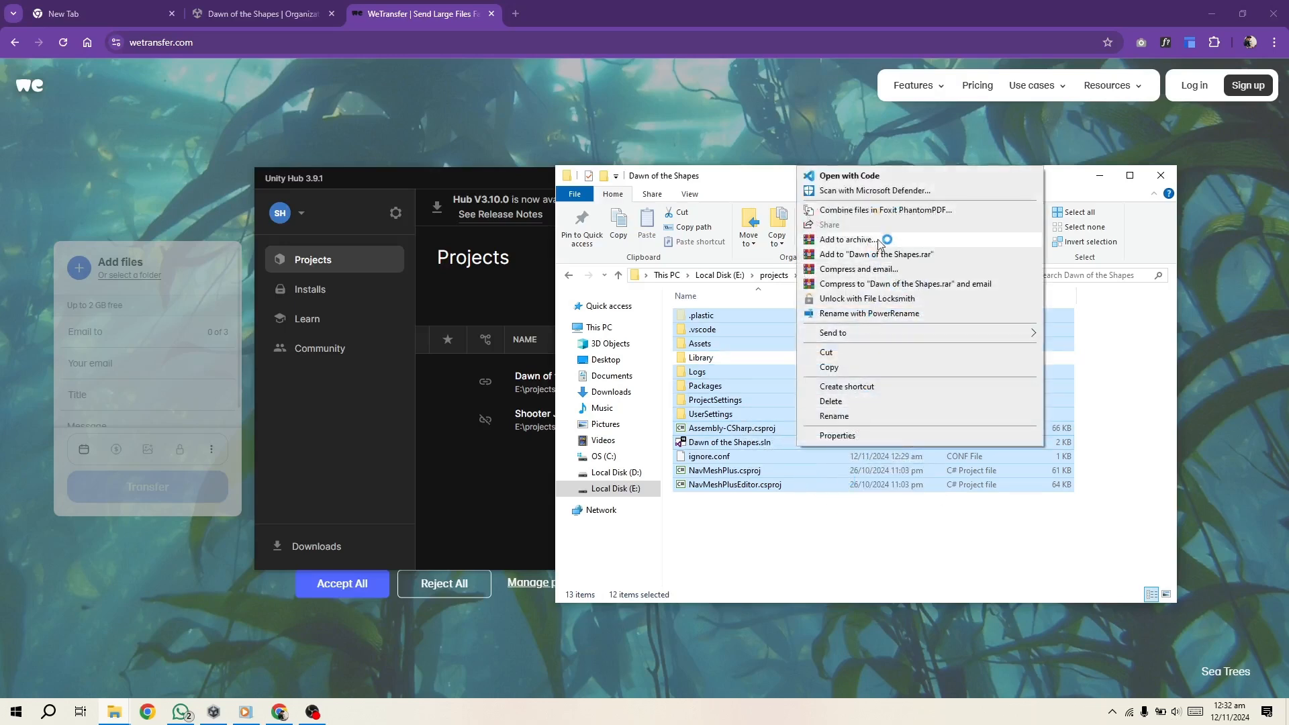
{"action": "left_click", "coordinate": [847, 239]}
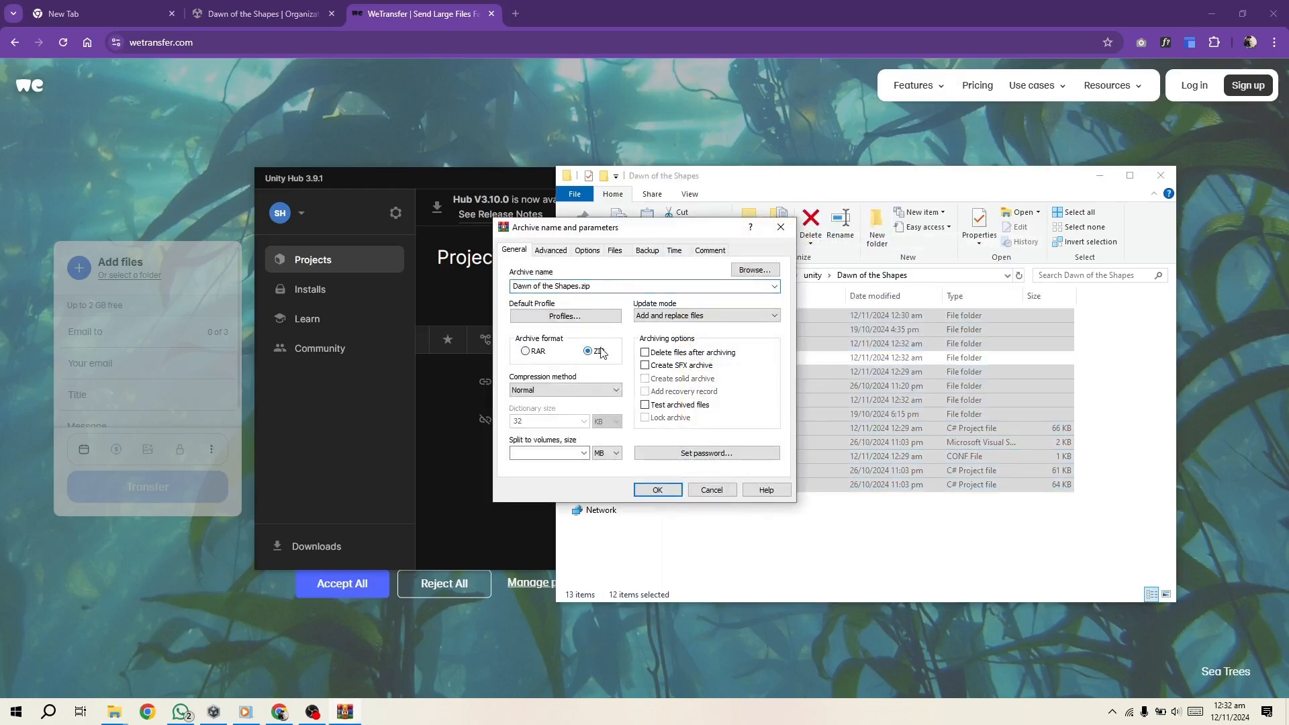
{"action": "left_click", "coordinate": [656, 489]}
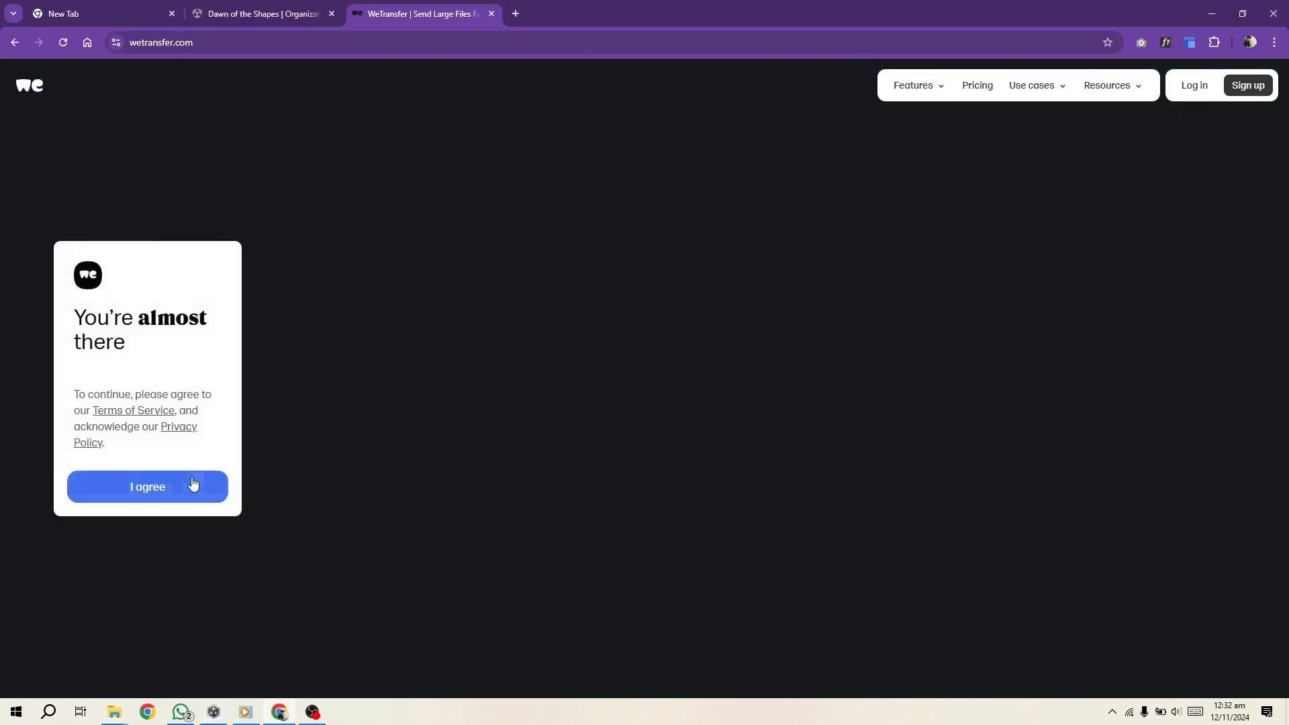
Agree to WeTransfer's terms and transfer Dawn of the Shapes.zip to the collaborator.
{"action": "left_click", "coordinate": [147, 486]}
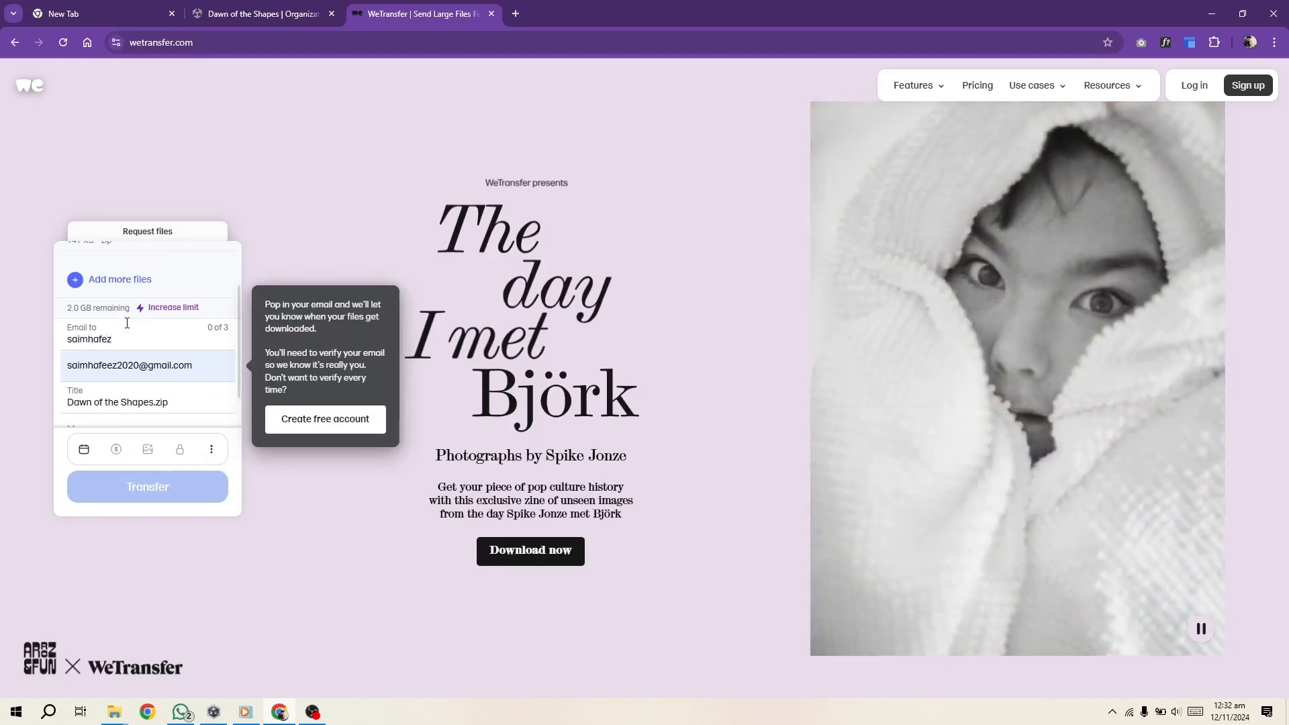
{"action": "left_click", "coordinate": [148, 486]}
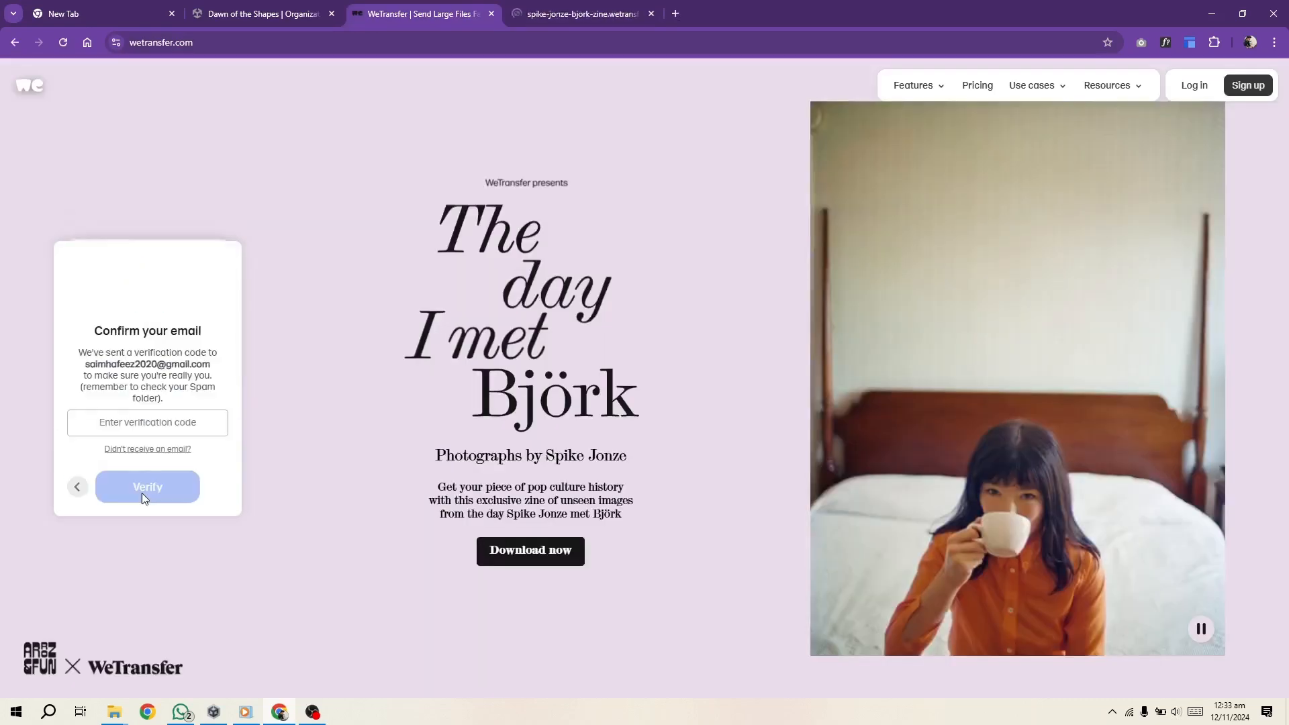